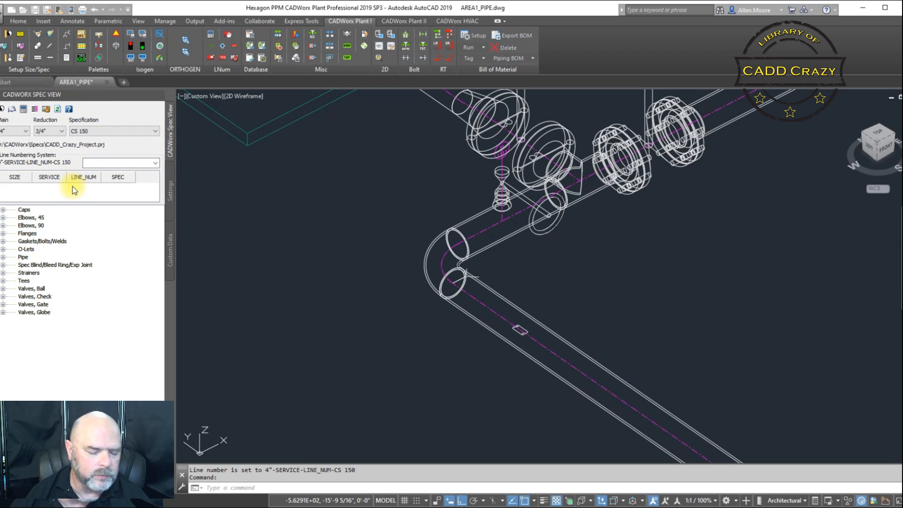
Look over the line numbering system setup, close it unsaved, then open the dropdown value setup
{"action": "left_click", "coordinate": [15, 177]}
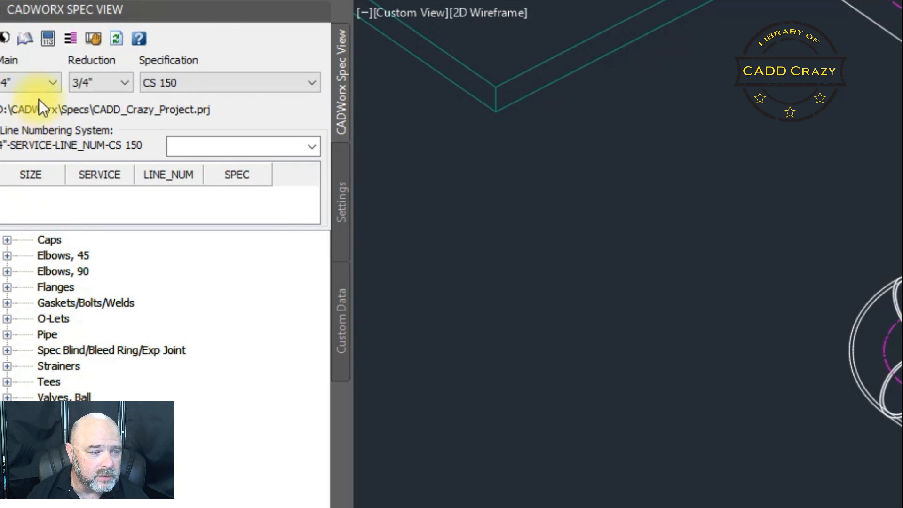
{"action": "left_click", "coordinate": [31, 197]}
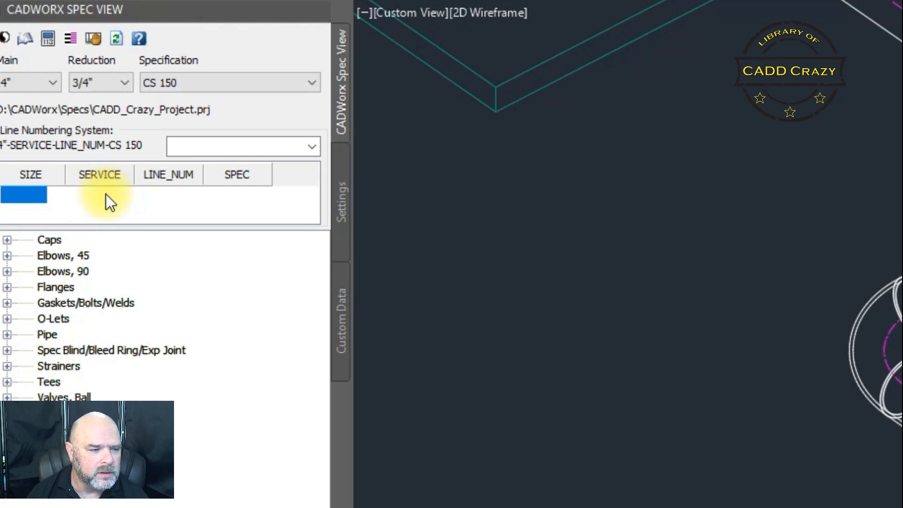
{"action": "left_click", "coordinate": [100, 197]}
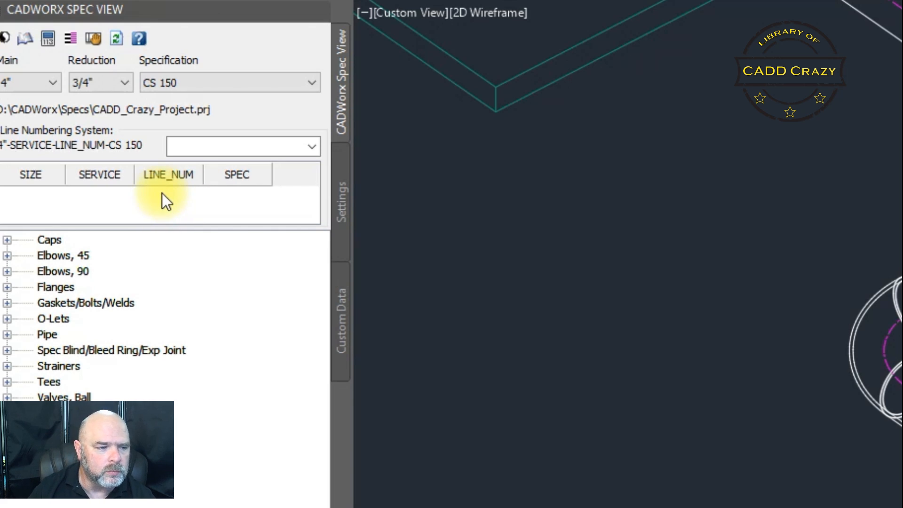
{"action": "mouse_move", "coordinate": [512, 158]}
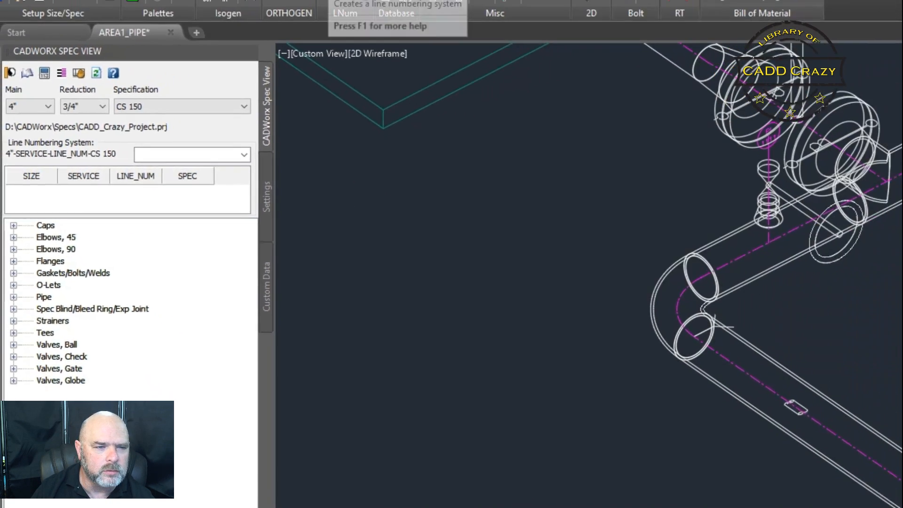
{"action": "left_click", "coordinate": [346, 13]}
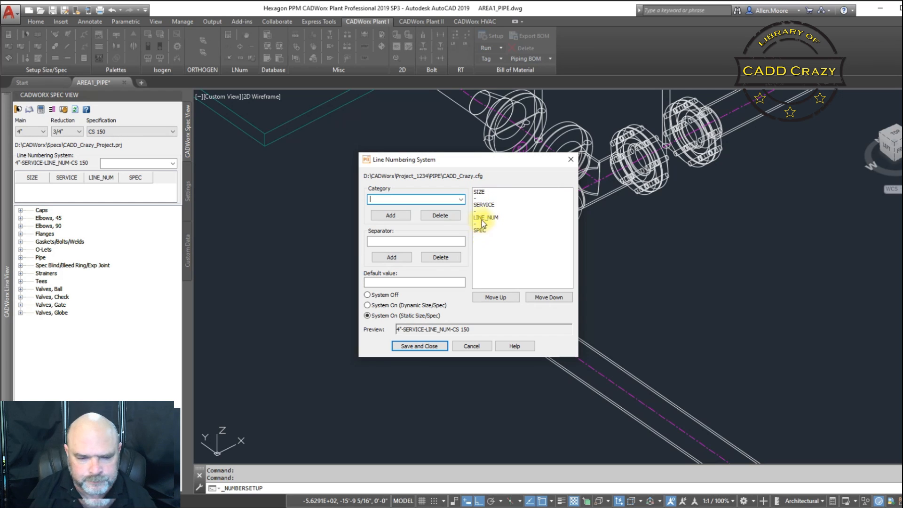
{"action": "left_click", "coordinate": [460, 199]}
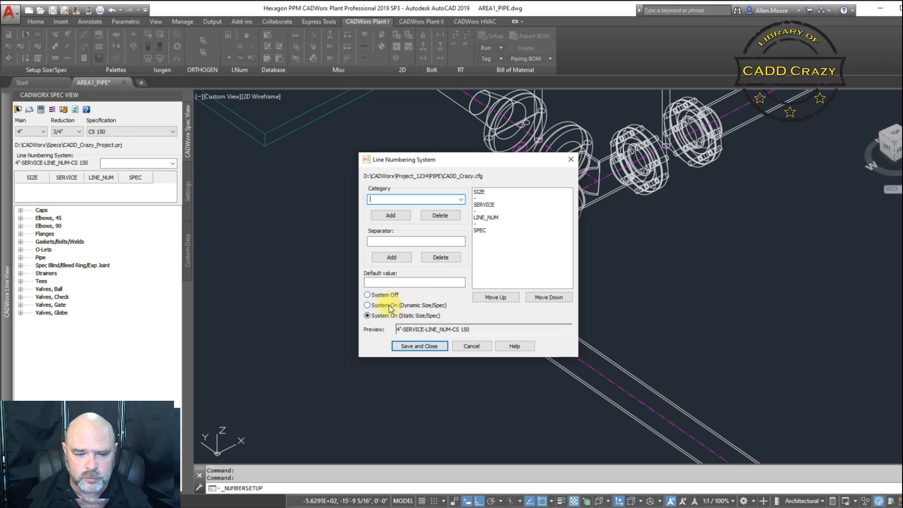
{"action": "mouse_move", "coordinate": [429, 312]}
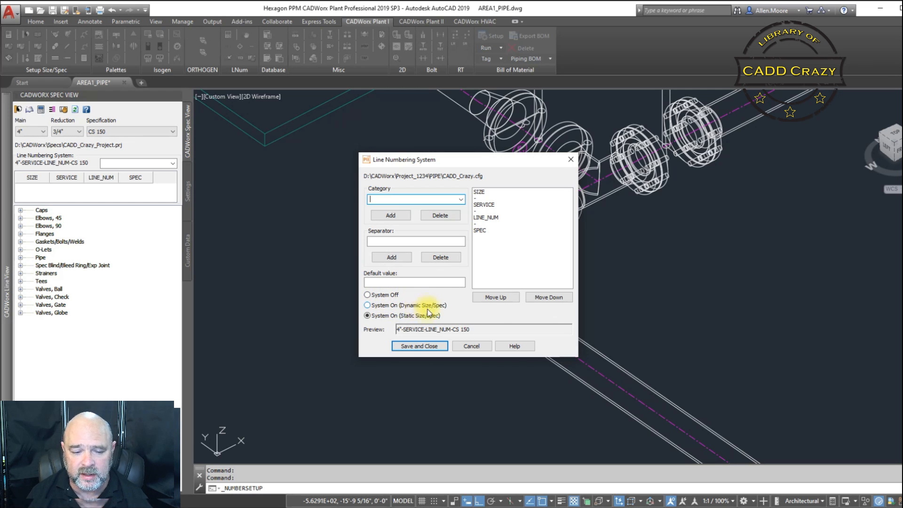
{"action": "mouse_move", "coordinate": [472, 346]}
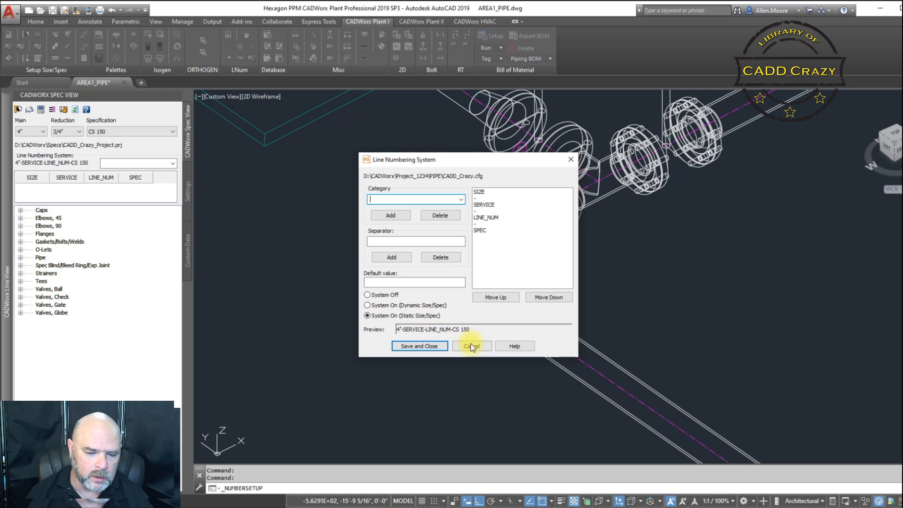
{"action": "mouse_move", "coordinate": [440, 257]}
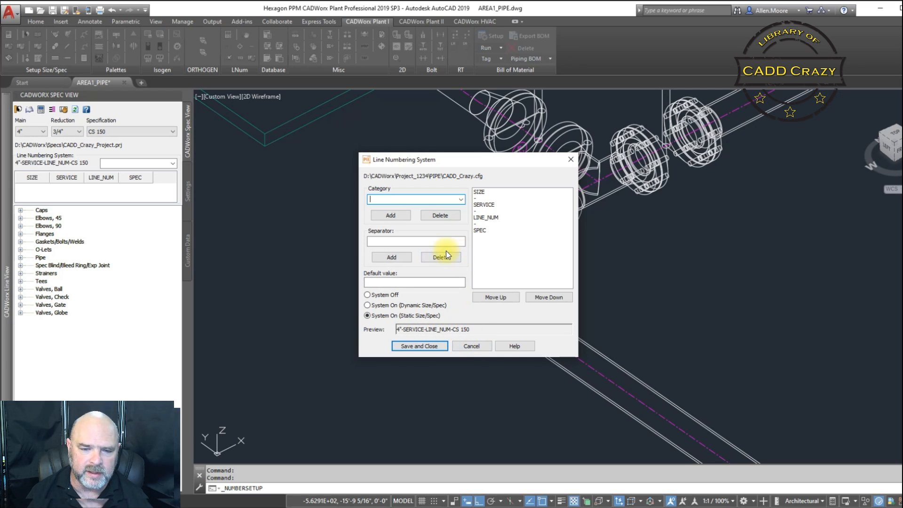
{"action": "mouse_move", "coordinate": [472, 345]}
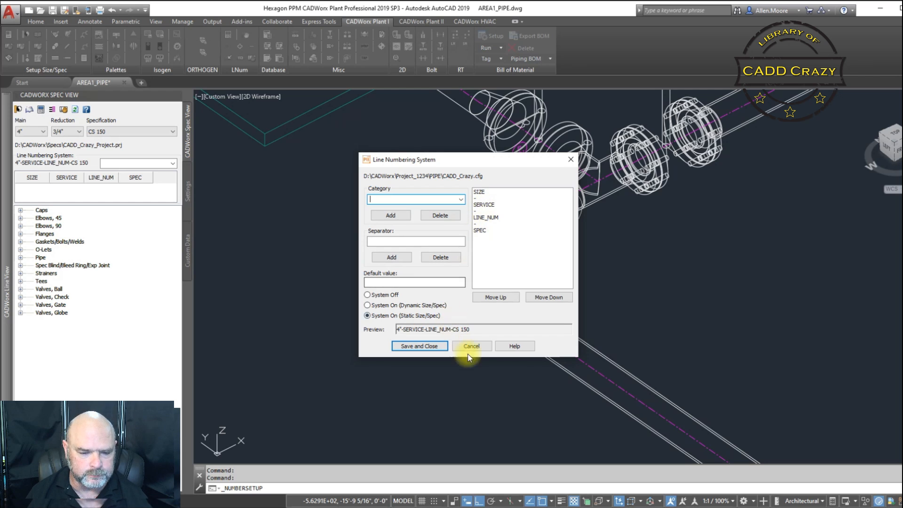
{"action": "left_click", "coordinate": [471, 346]}
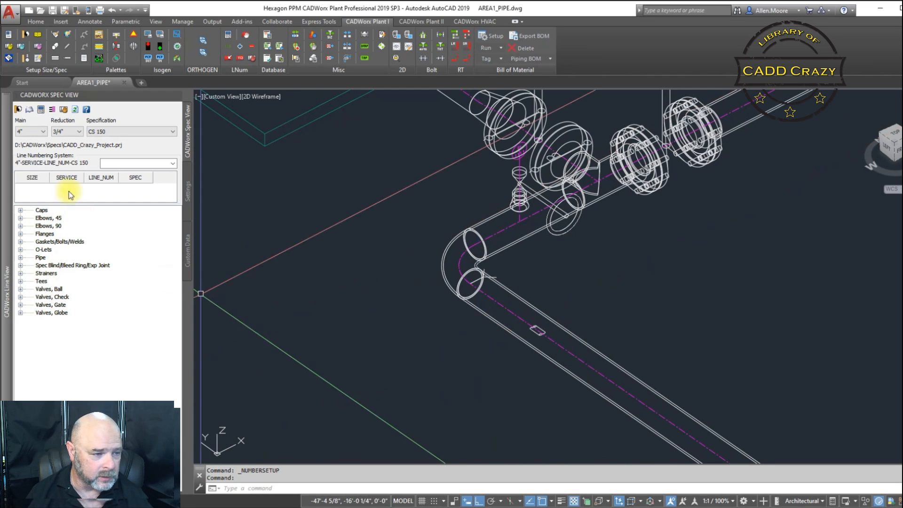
{"action": "mouse_move", "coordinate": [52, 109]}
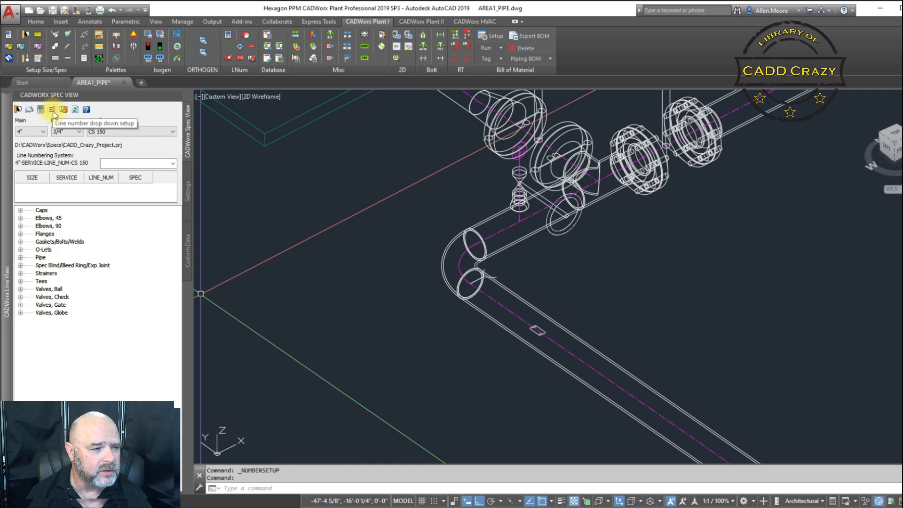
{"action": "left_click", "coordinate": [52, 109]}
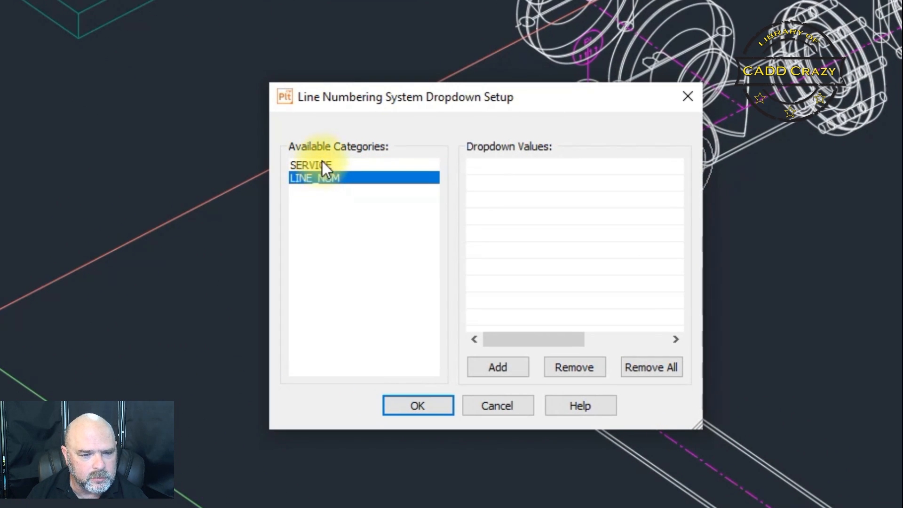
Select the SERVICE category and enter dropdown values PCWS and PCWR
{"action": "left_click", "coordinate": [311, 165]}
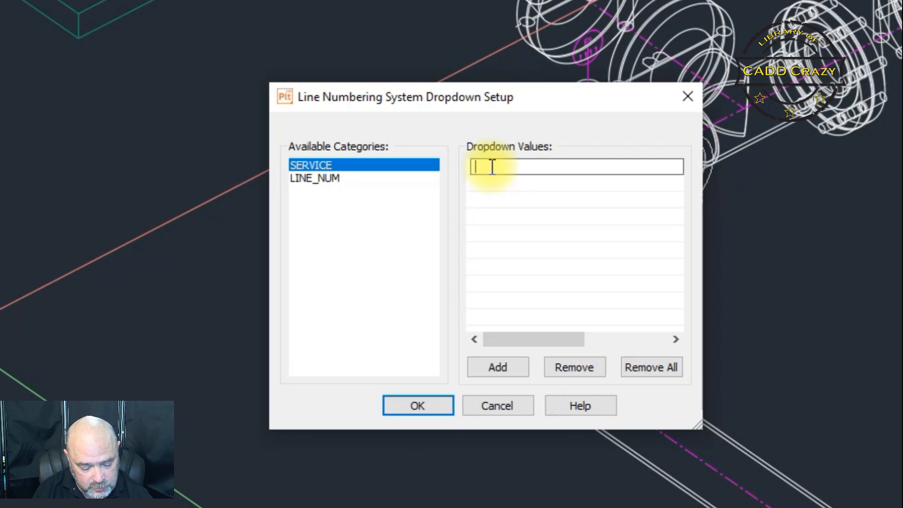
{"action": "type", "text": "pcw"}
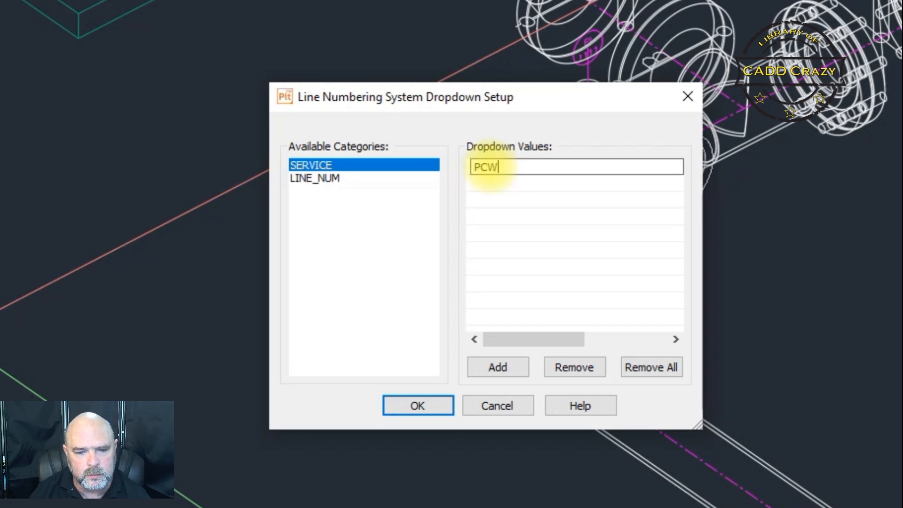
{"action": "left_click", "coordinate": [497, 367]}
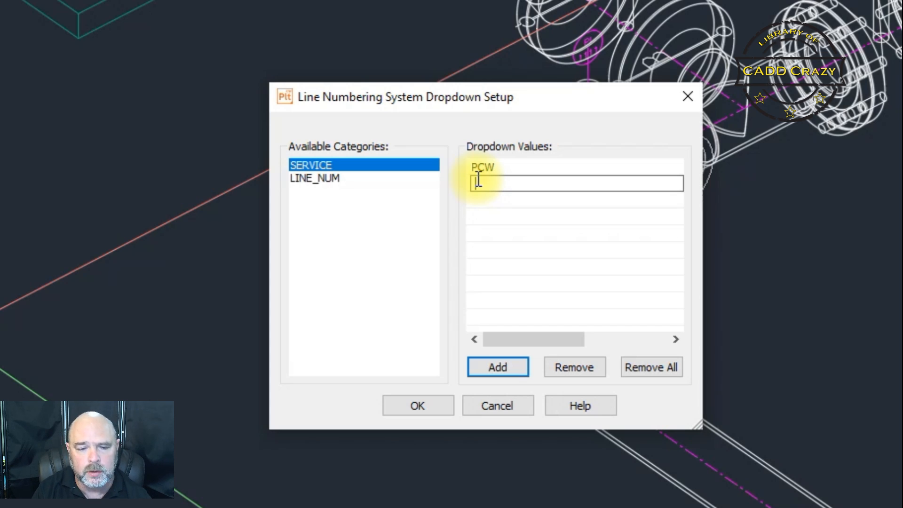
{"action": "type", "text": "PC"}
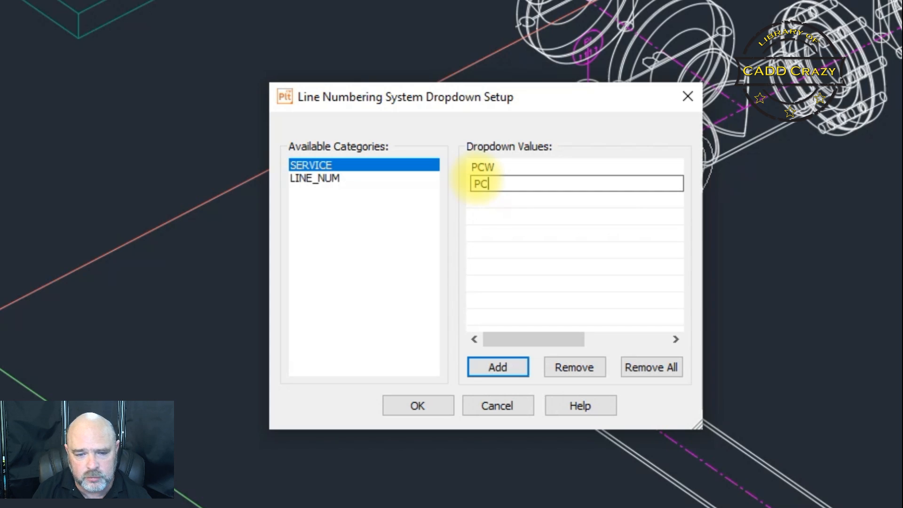
{"action": "type", "text": "W"}
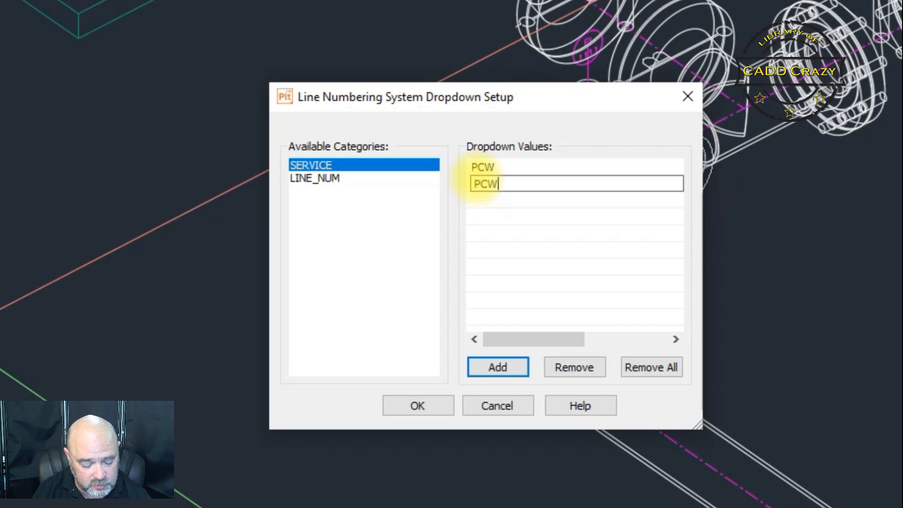
{"action": "type", "text": "R"}
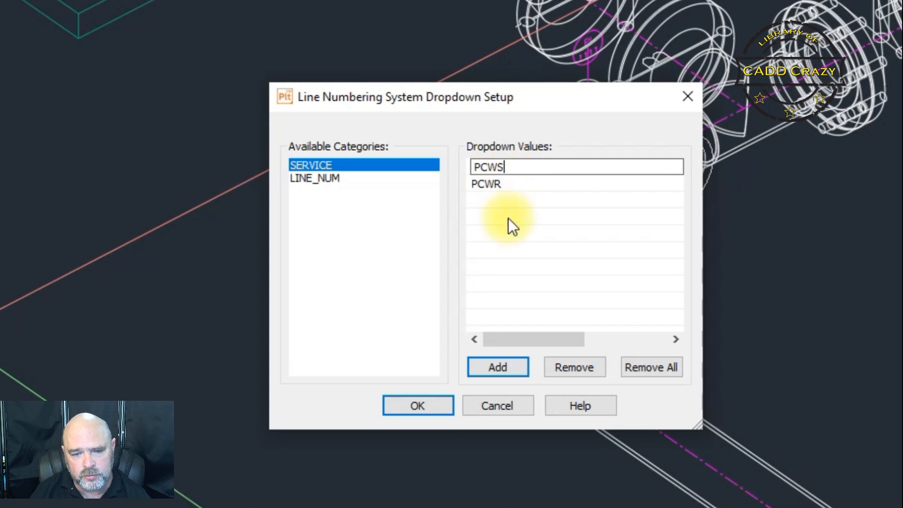
Add the remaining SERVICE values HO and DIW
{"action": "left_click", "coordinate": [497, 367]}
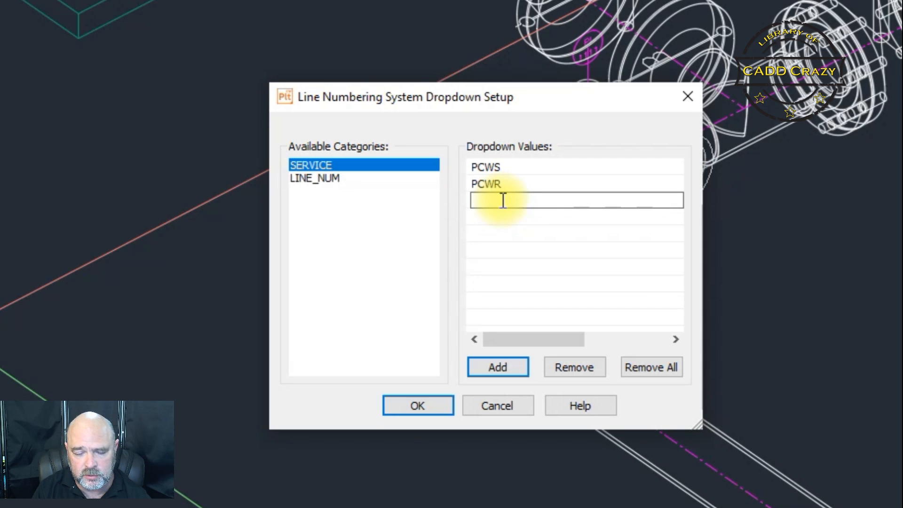
{"action": "type", "text": "HO"}
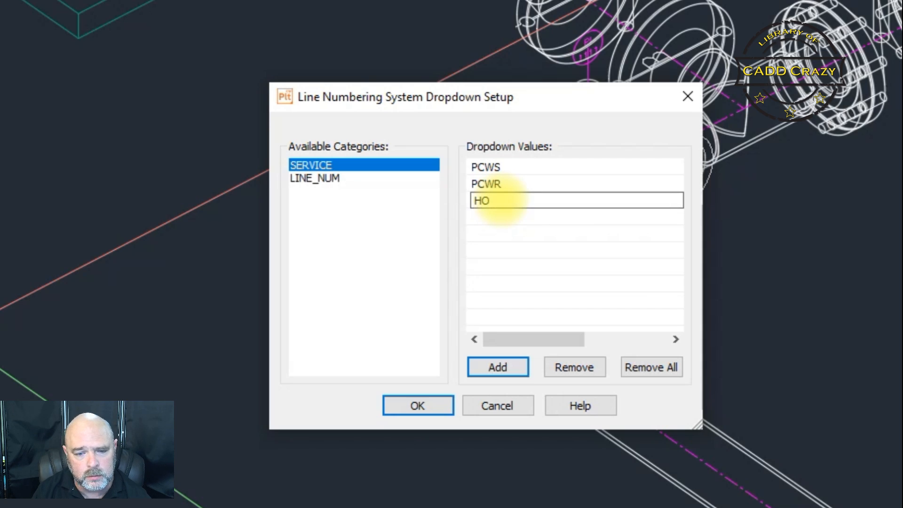
{"action": "left_click", "coordinate": [497, 367]}
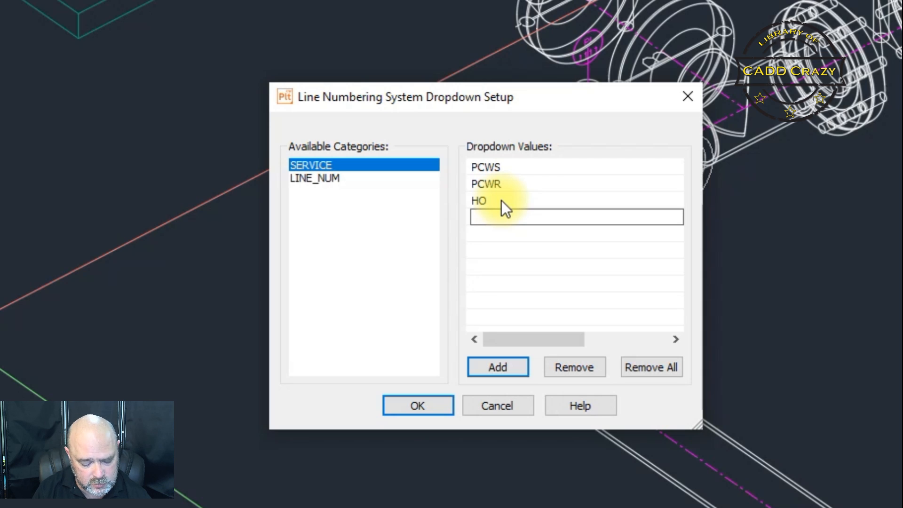
{"action": "type", "text": "DIW"}
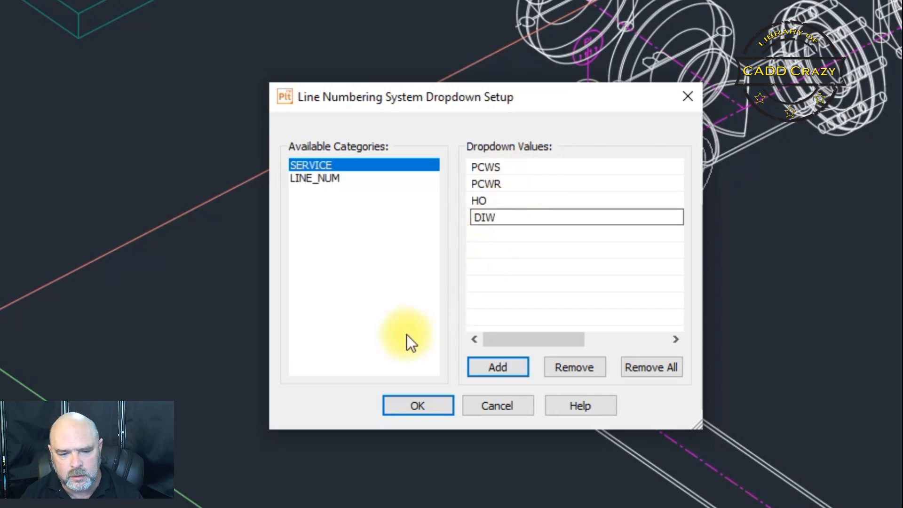
{"action": "mouse_move", "coordinate": [501, 253]}
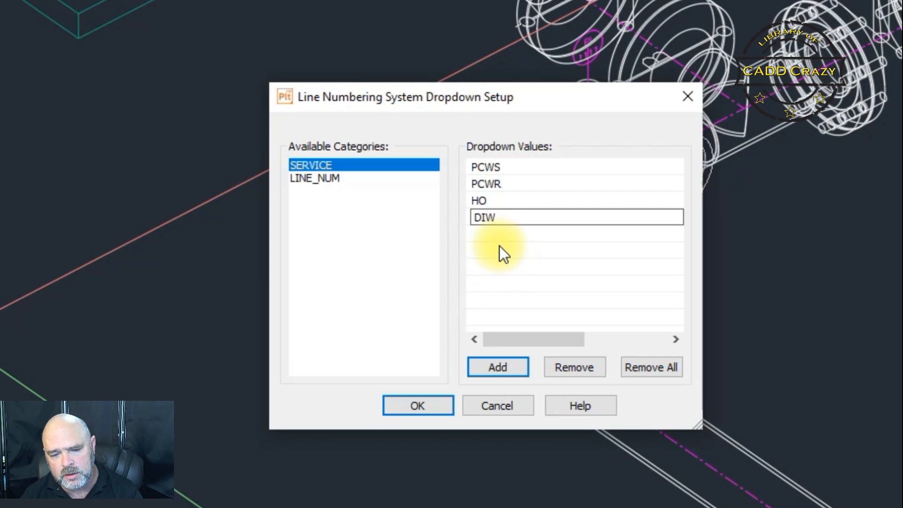
{"action": "left_click", "coordinate": [496, 367]}
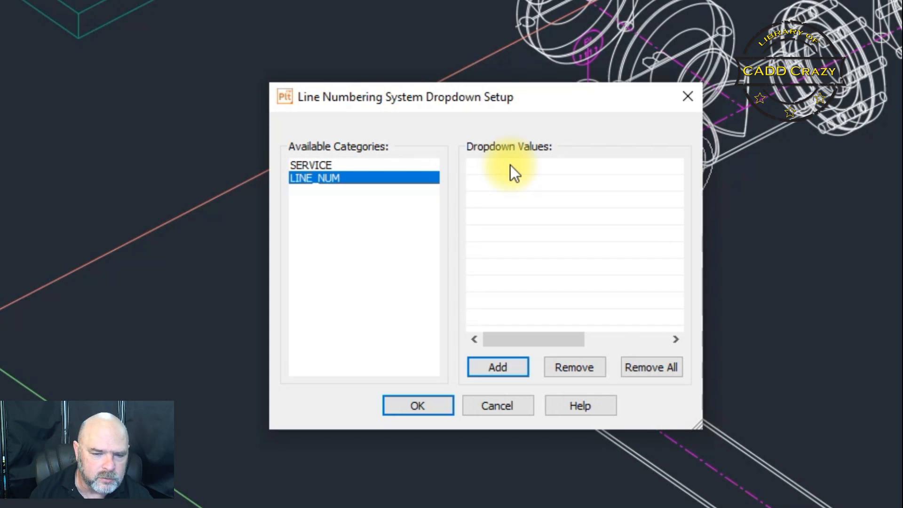
Add LINE_NUM values 01 through 04 and confirm the dropdown setup with OK
{"action": "left_click", "coordinate": [497, 367]}
{"action": "type", "text": "03"}
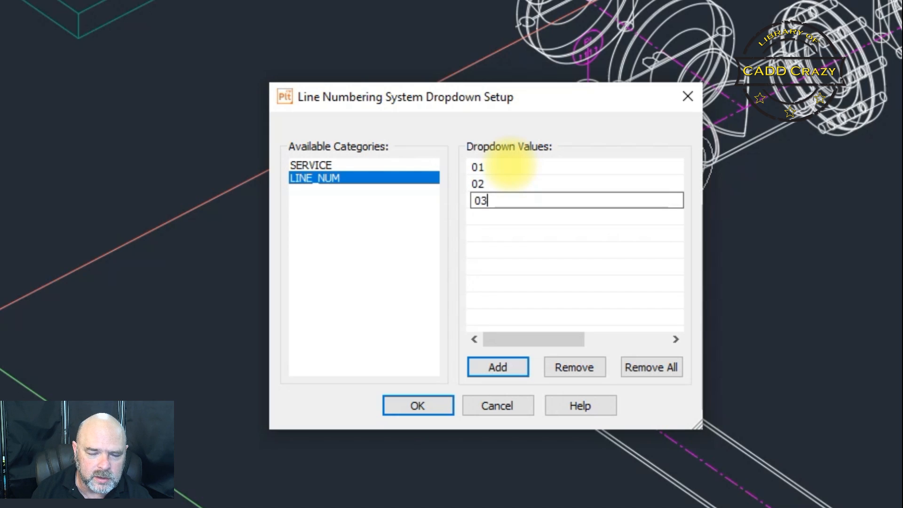
{"action": "left_click", "coordinate": [497, 367]}
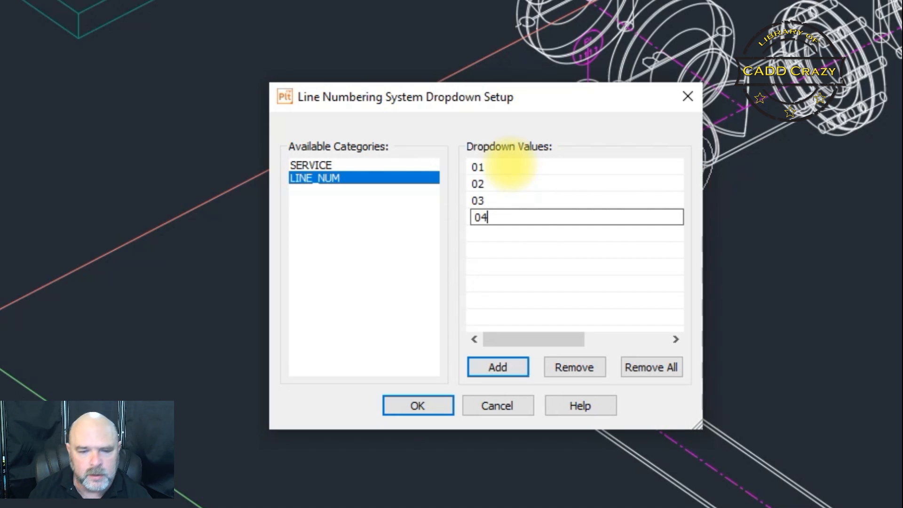
{"action": "mouse_move", "coordinate": [471, 431]}
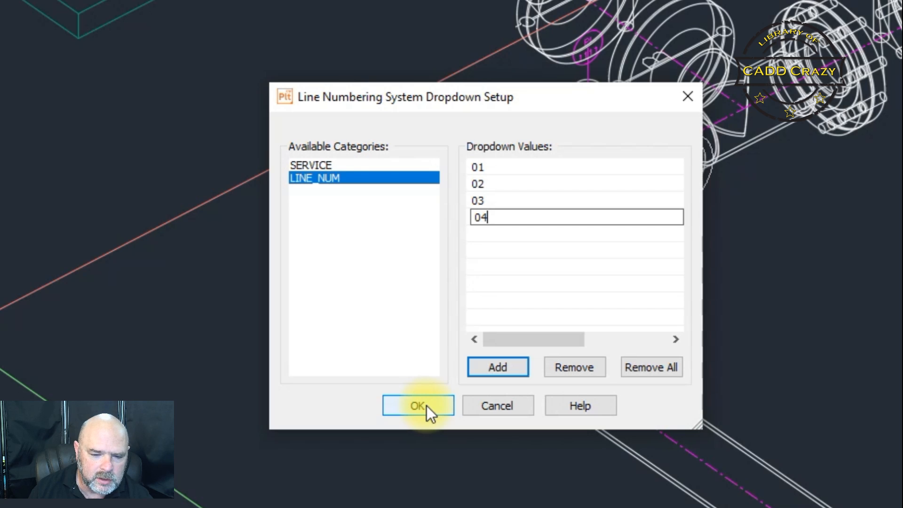
{"action": "left_click", "coordinate": [418, 405]}
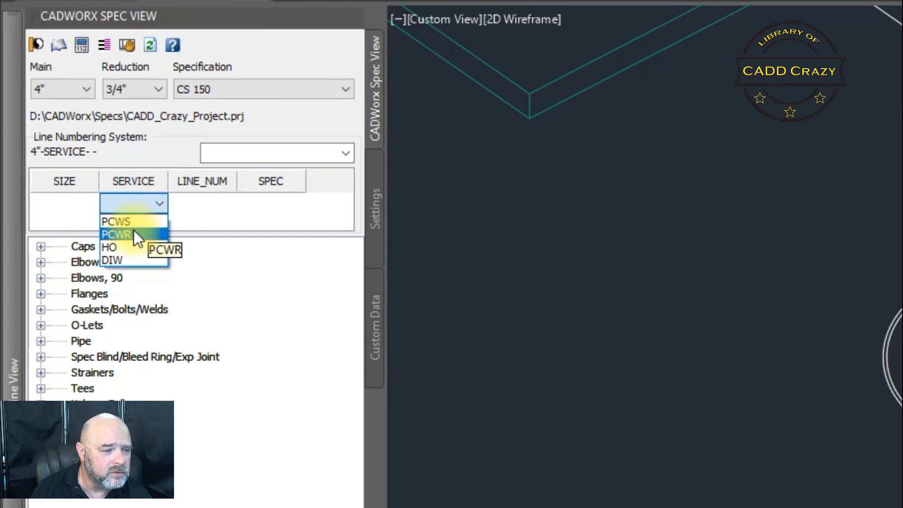
{"action": "mouse_move", "coordinate": [116, 221]}
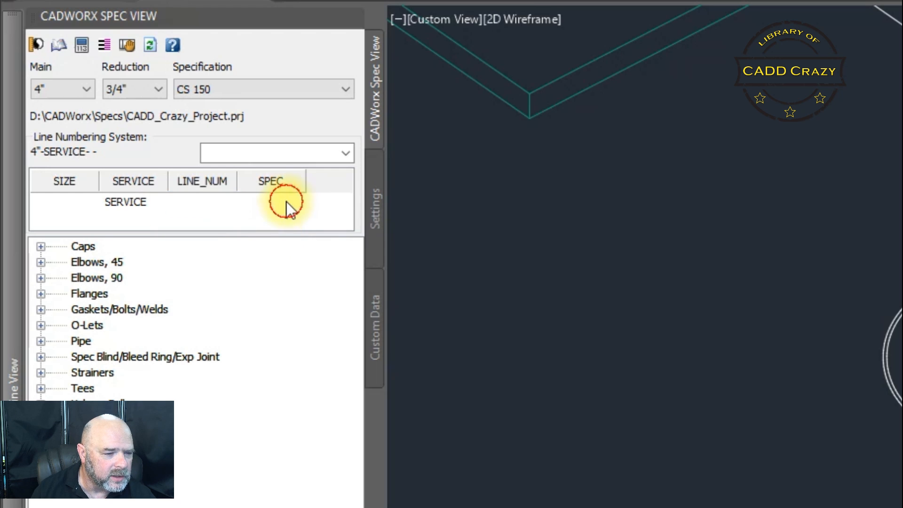
Set the line number fields to SERVICE PCWS, LINE_NUM 01 and SPEC CS 150
{"action": "left_click", "coordinate": [133, 202]}
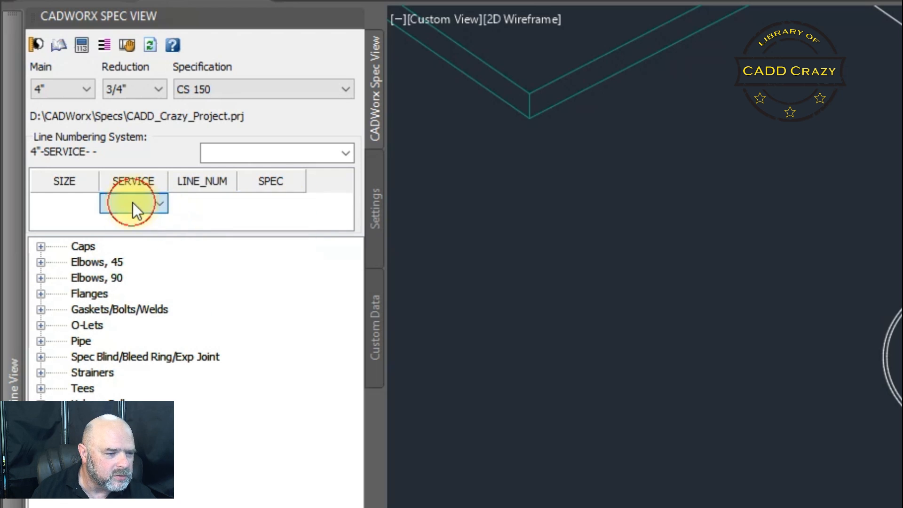
{"action": "left_click", "coordinate": [133, 203]}
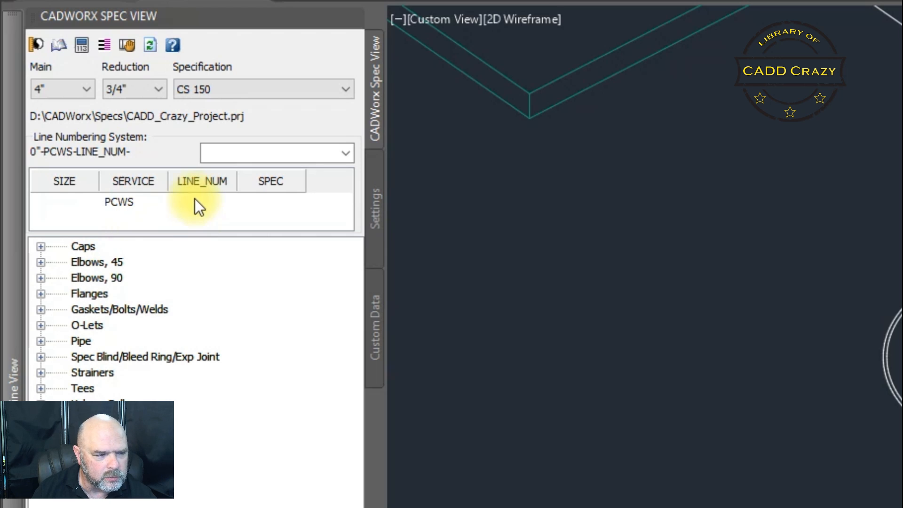
{"action": "left_click", "coordinate": [202, 202]}
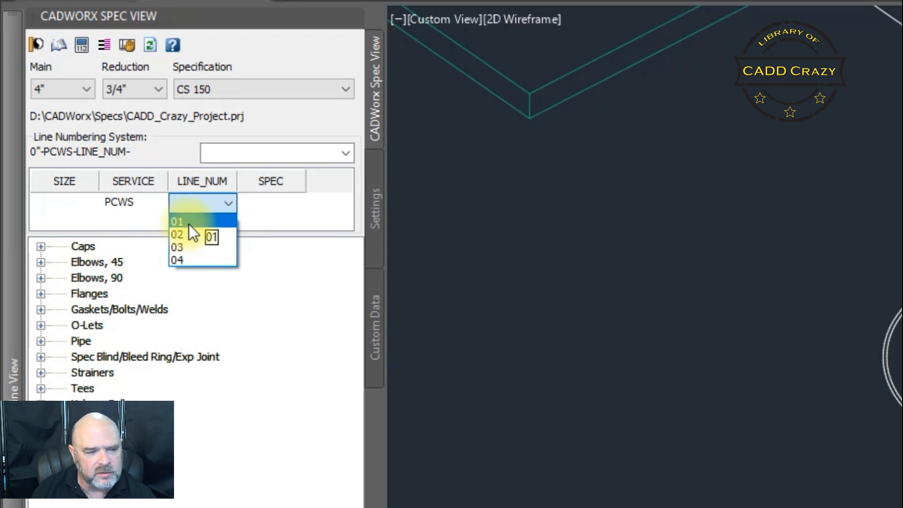
{"action": "left_click", "coordinate": [177, 221]}
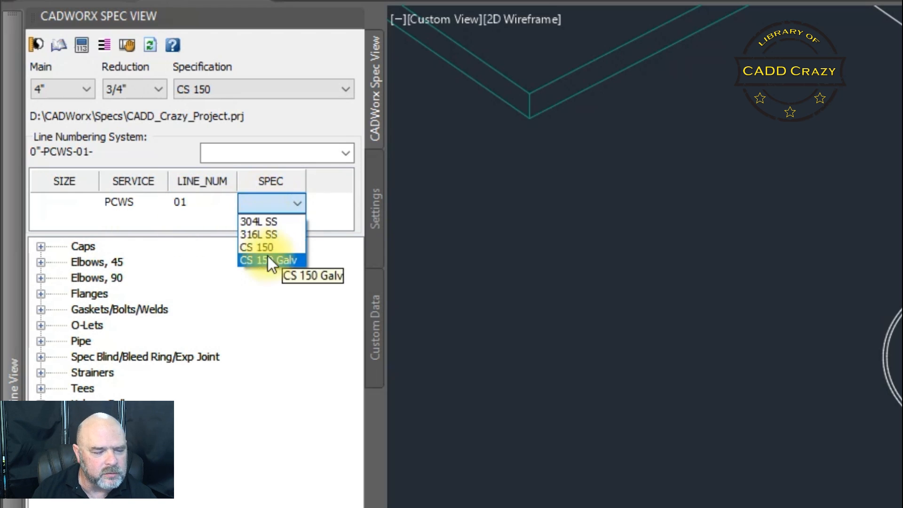
{"action": "mouse_move", "coordinate": [267, 248]}
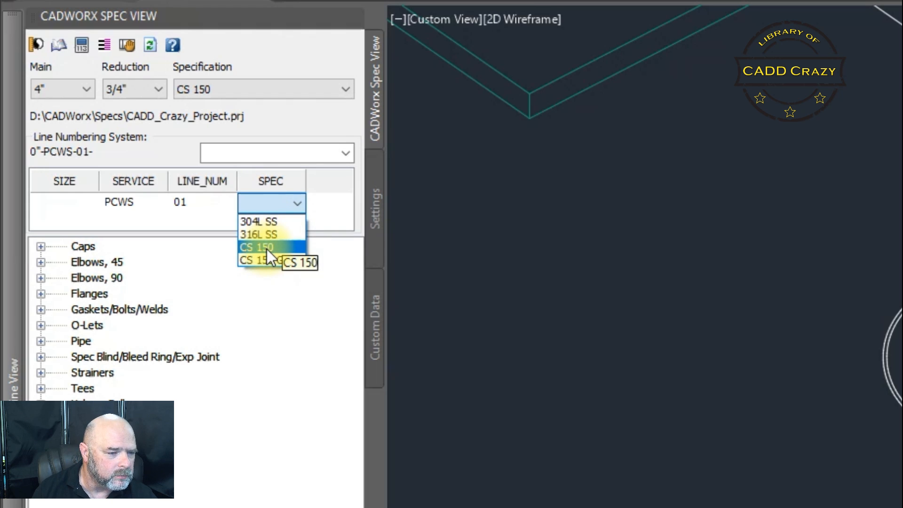
{"action": "left_click", "coordinate": [255, 246]}
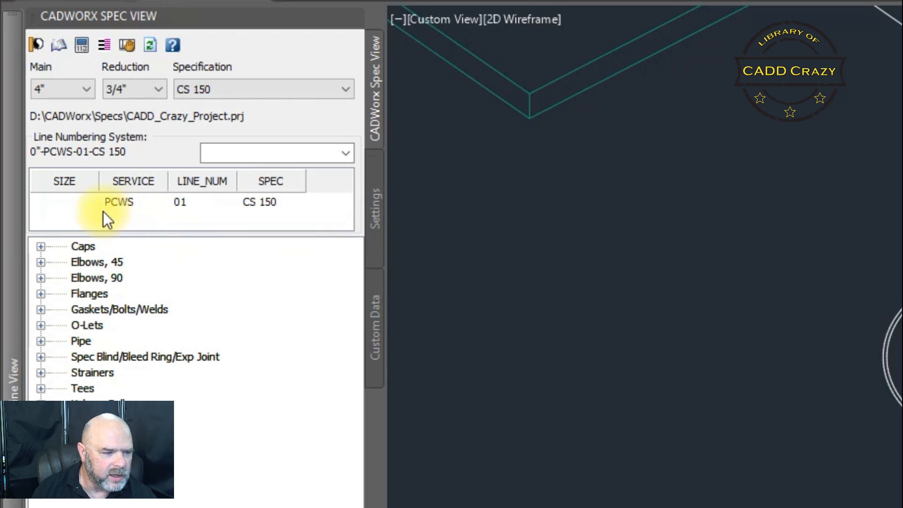
Set the main size to 2 inches
{"action": "left_click", "coordinate": [86, 202]}
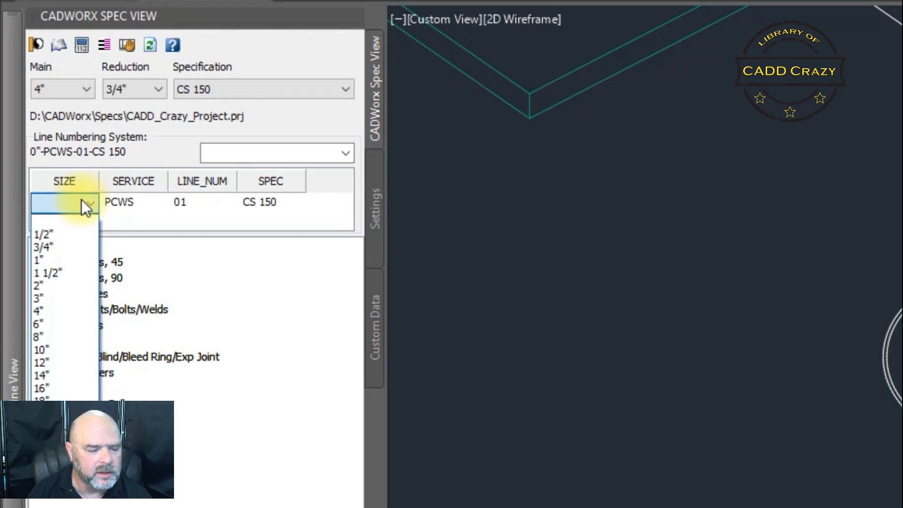
{"action": "mouse_move", "coordinate": [86, 224]}
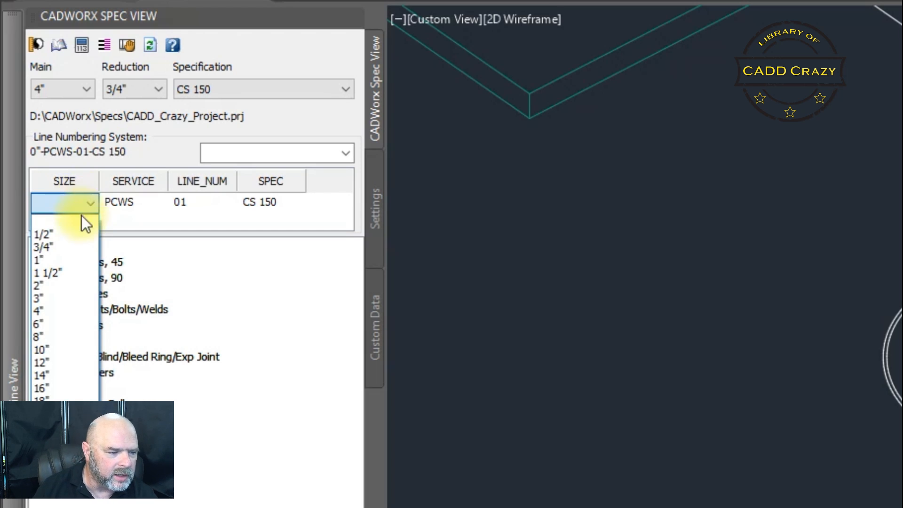
{"action": "mouse_move", "coordinate": [55, 285]}
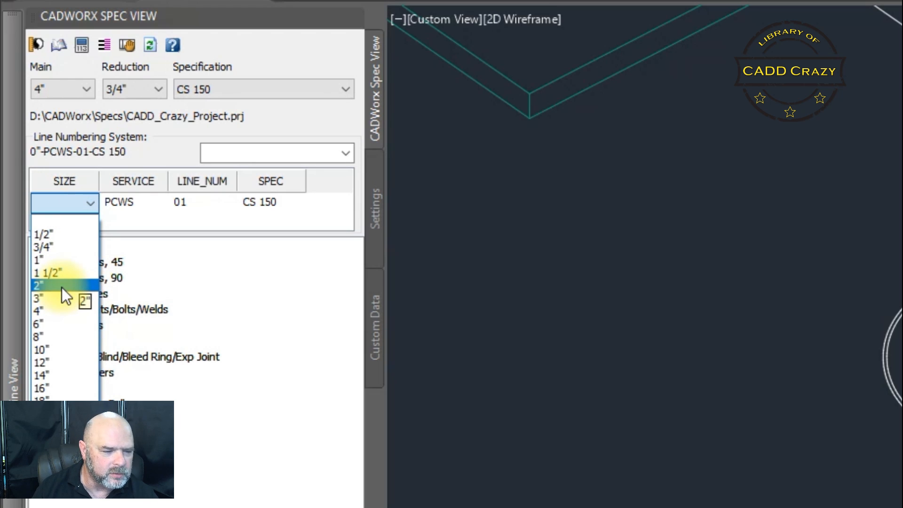
{"action": "left_click", "coordinate": [87, 89]}
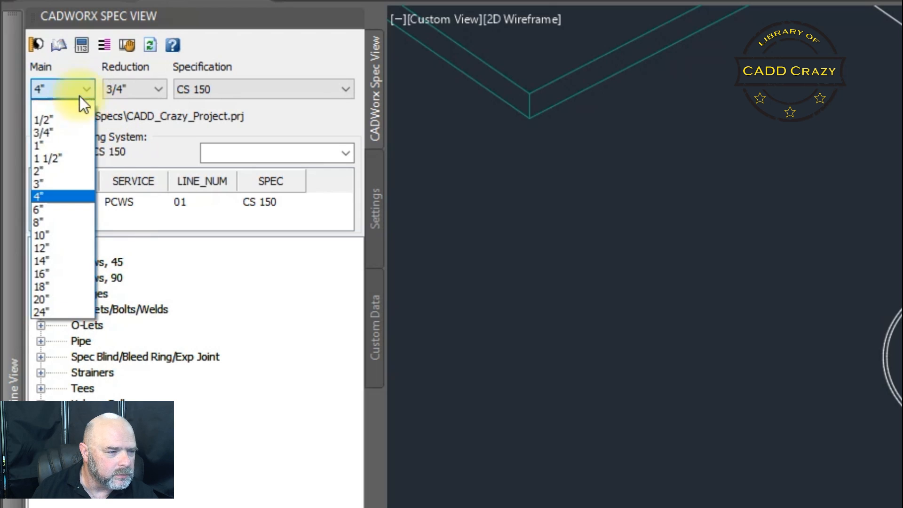
{"action": "left_click", "coordinate": [40, 170]}
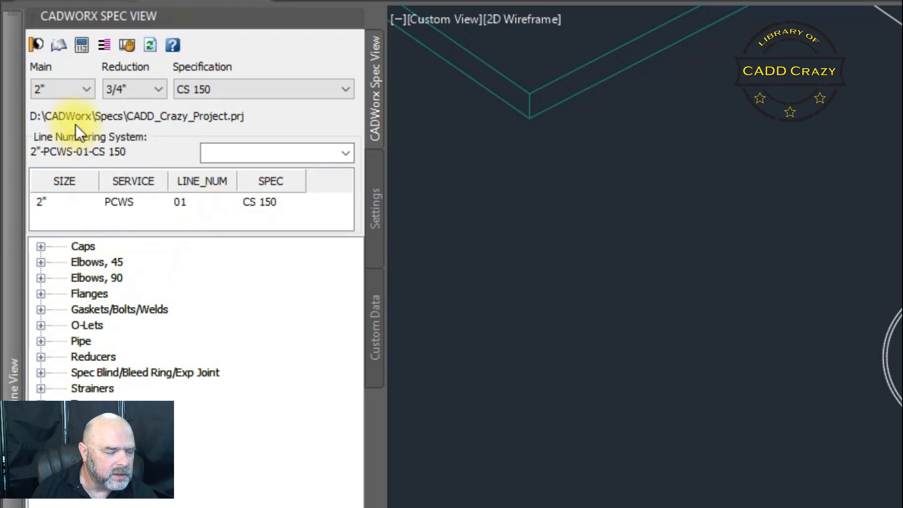
{"action": "mouse_move", "coordinate": [72, 207]}
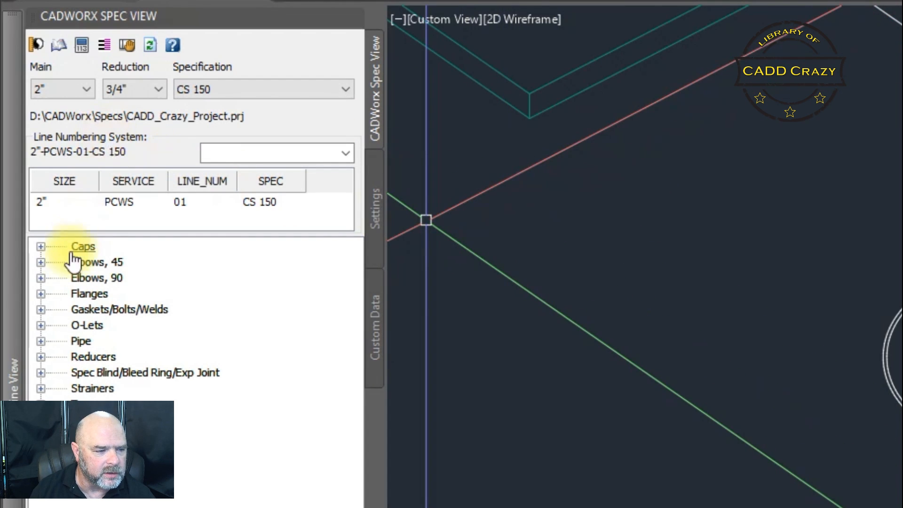
Route a 2" pipe and confirm its line number reads 2"-PCWS-01-CS 150
{"action": "left_click", "coordinate": [41, 341]}
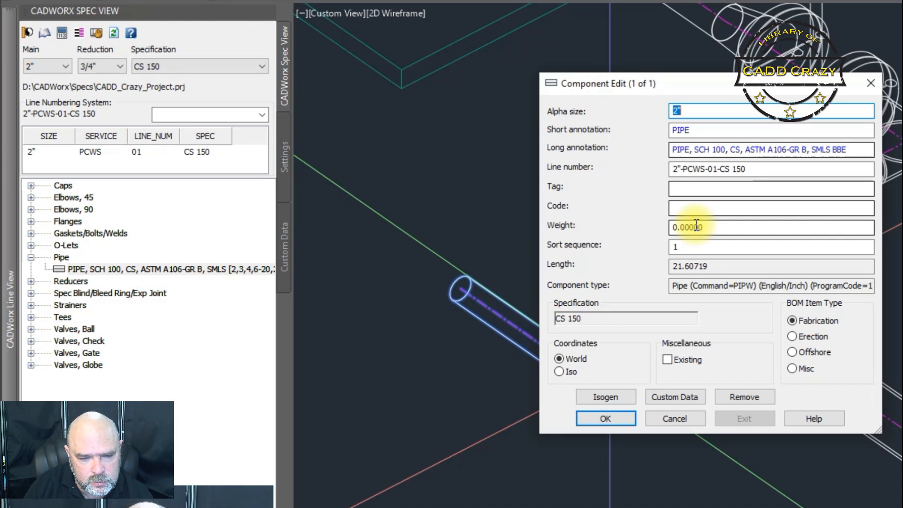
{"action": "mouse_move", "coordinate": [63, 156]}
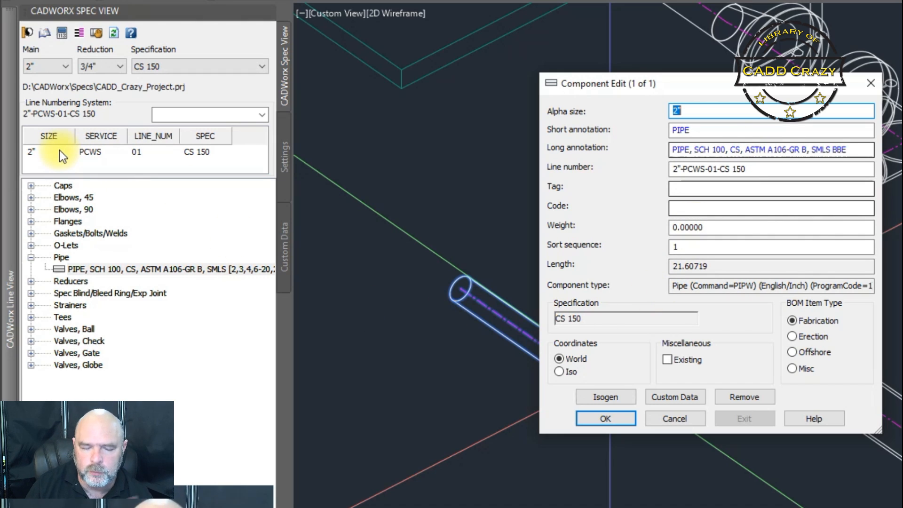
{"action": "mouse_move", "coordinate": [675, 418]}
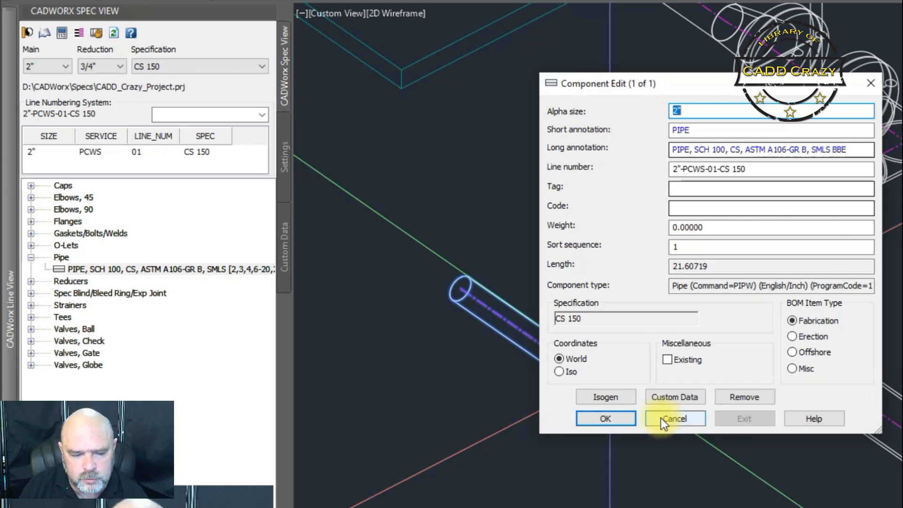
{"action": "left_click", "coordinate": [674, 419]}
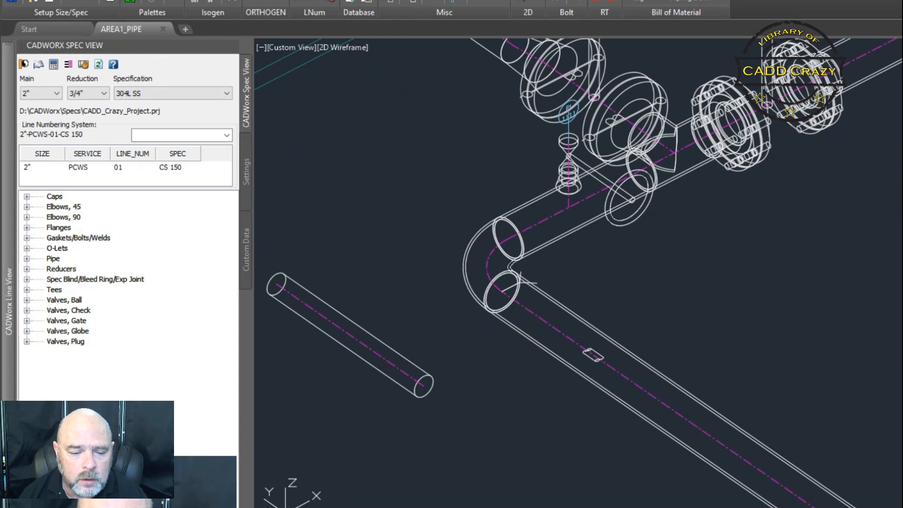
{"action": "mouse_move", "coordinate": [713, 303]}
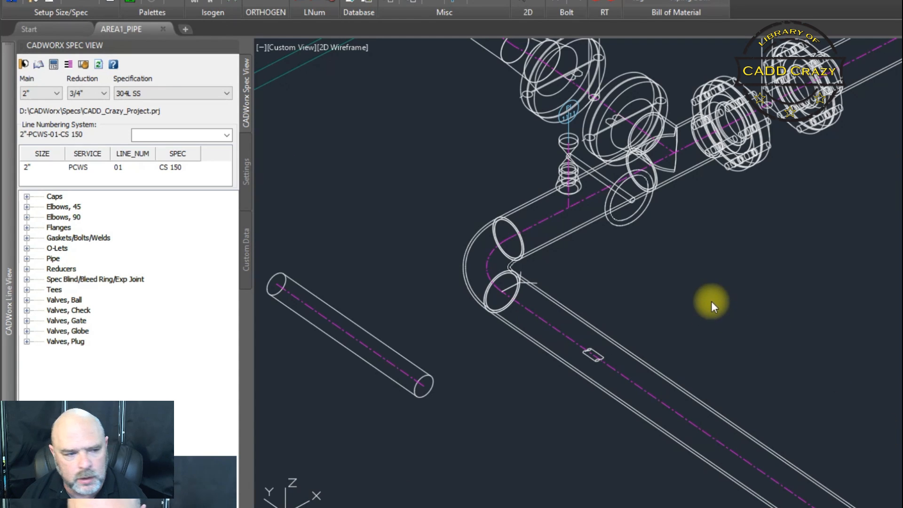
Open Line Numbering System via LNum and review its category list
{"action": "left_click", "coordinate": [171, 167]}
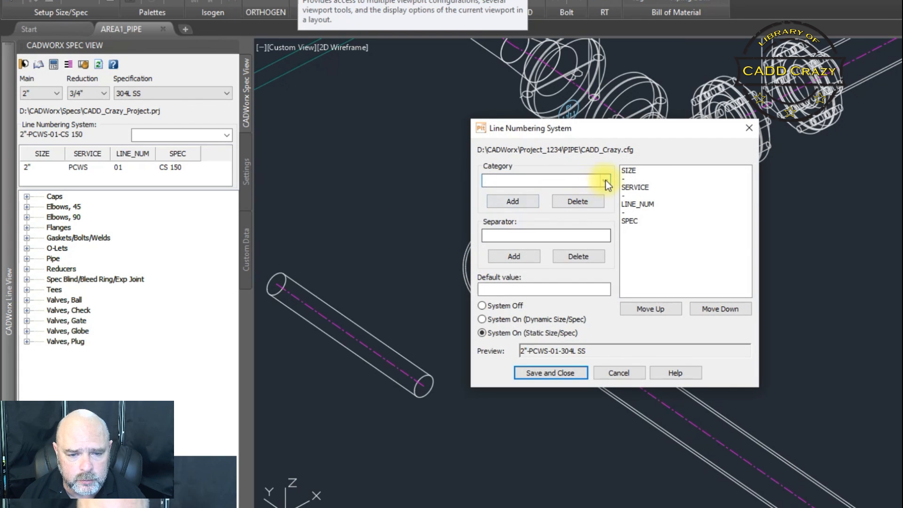
{"action": "left_click", "coordinate": [603, 180]}
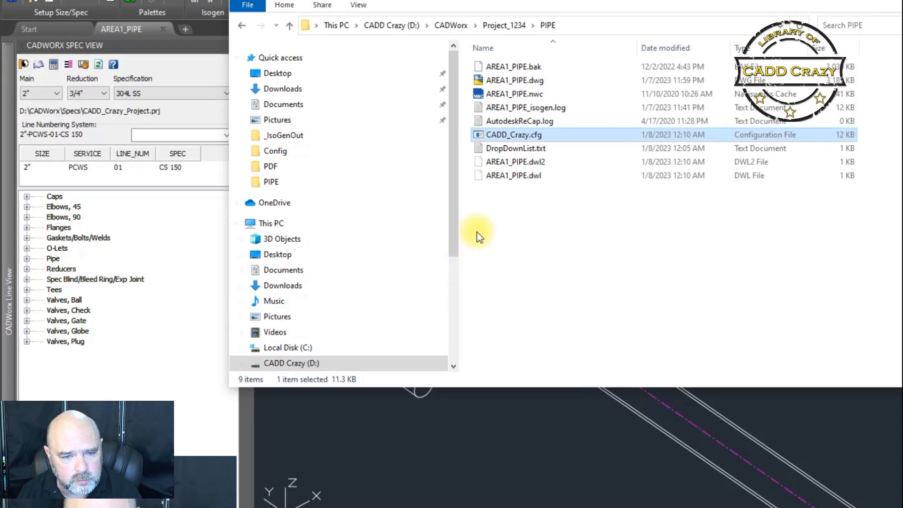
{"action": "mouse_move", "coordinate": [523, 141]}
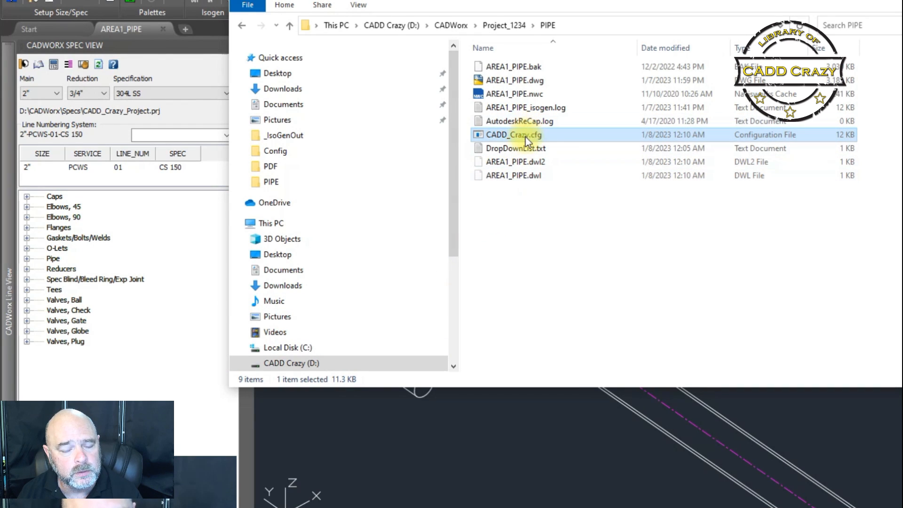
Open CADD_Crazy.cfg, find [Line Numbering System], and change the last Category from SPEC to PID
{"action": "double_click", "coordinate": [512, 134]}
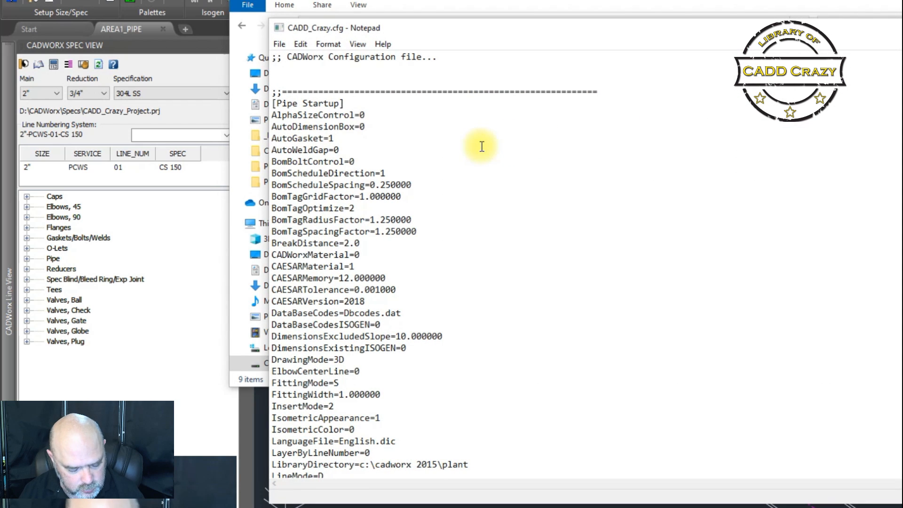
{"action": "key", "text": "Ctrl+f"}
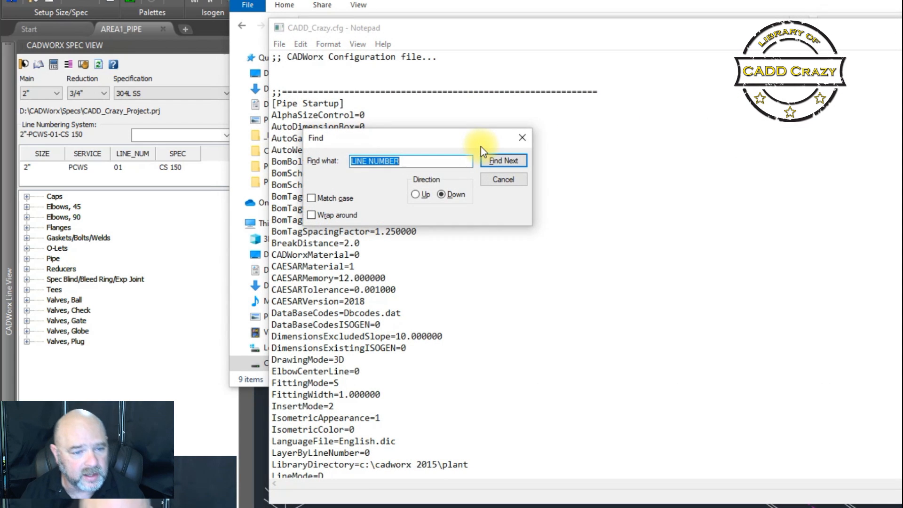
{"action": "left_click", "coordinate": [503, 160]}
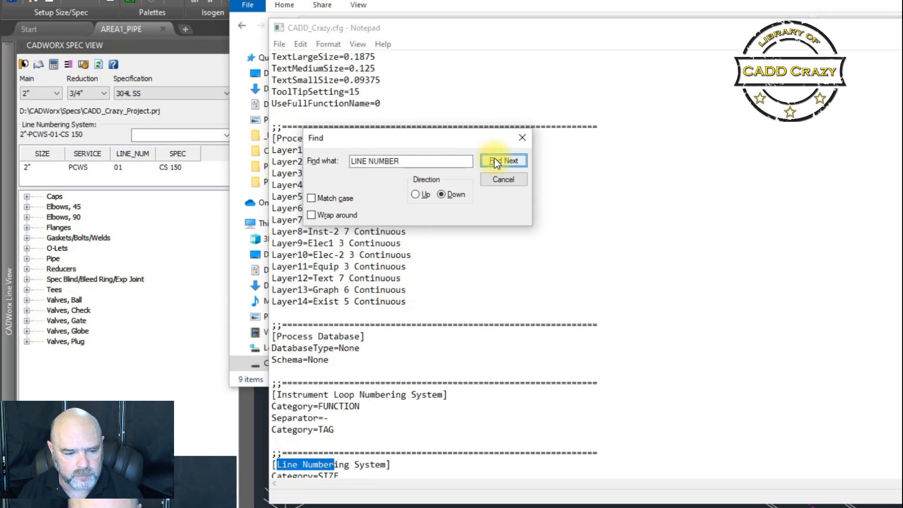
{"action": "left_click", "coordinate": [503, 161]}
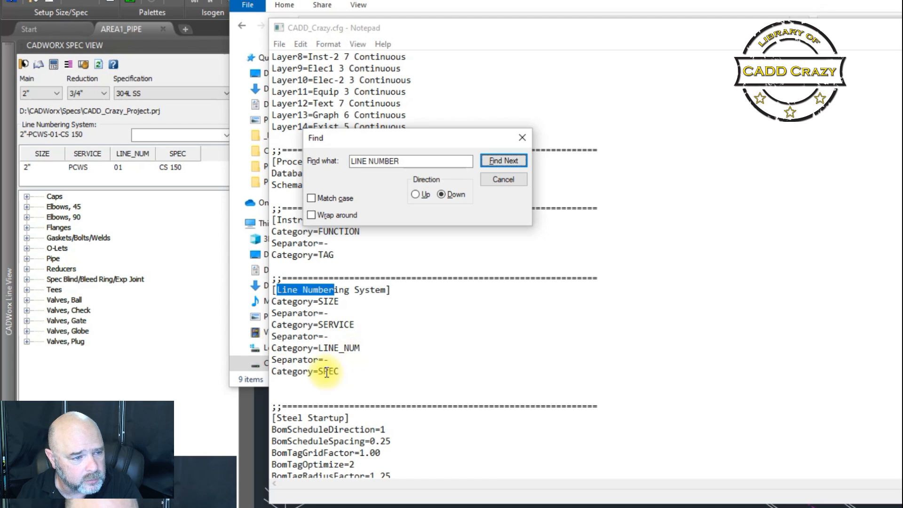
{"action": "mouse_move", "coordinate": [41, 157]}
{"action": "type", "text": "Separator=-"}
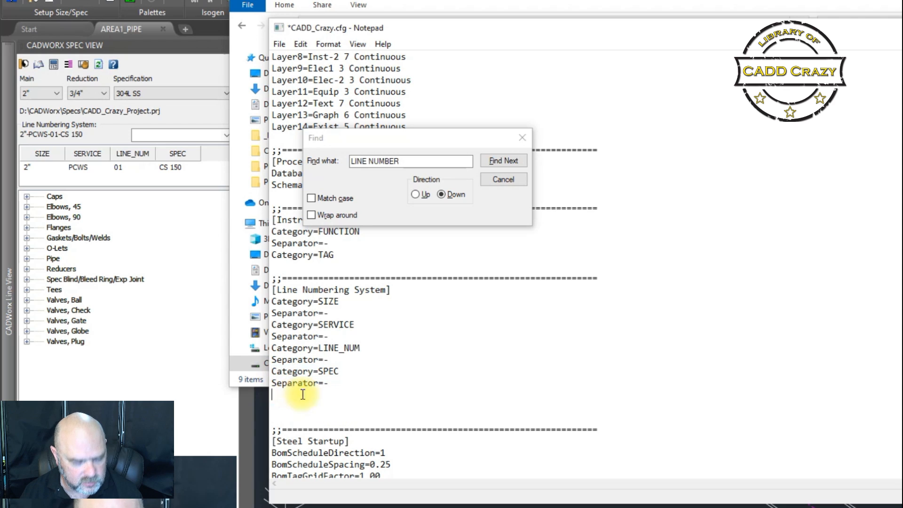
{"action": "type", "text": "Category=SPEC"}
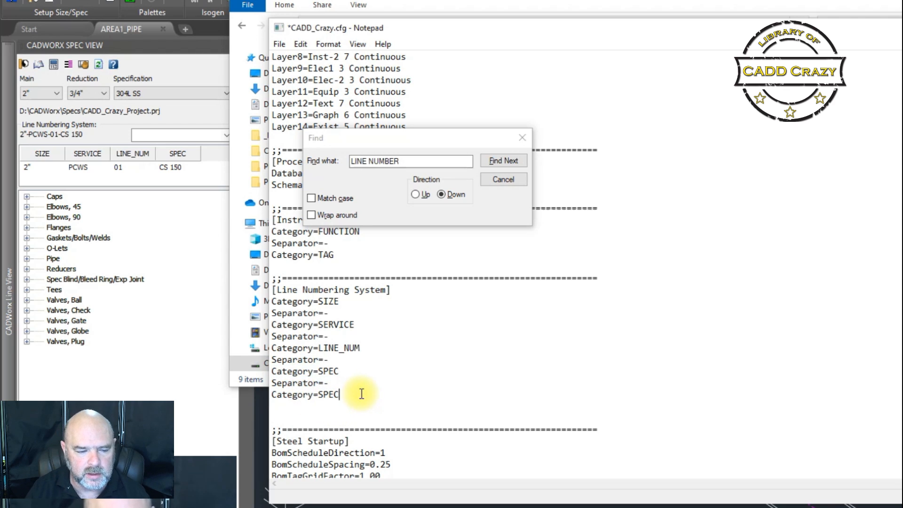
{"action": "key", "text": "Backspace"}
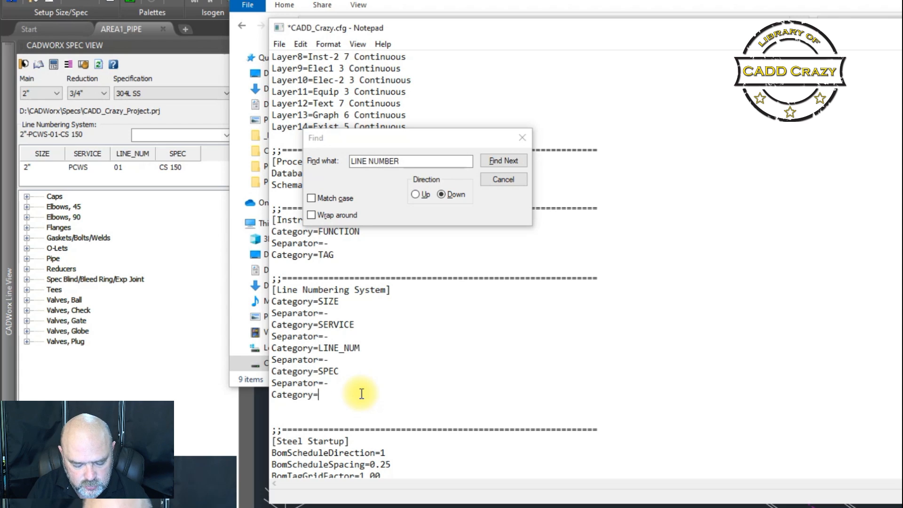
{"action": "type", "text": "PID"}
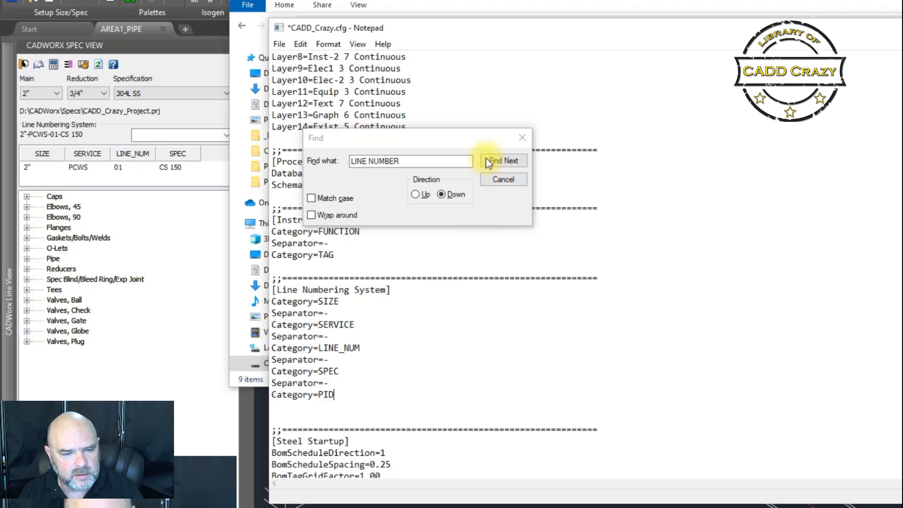
{"action": "mouse_move", "coordinate": [295, 47]}
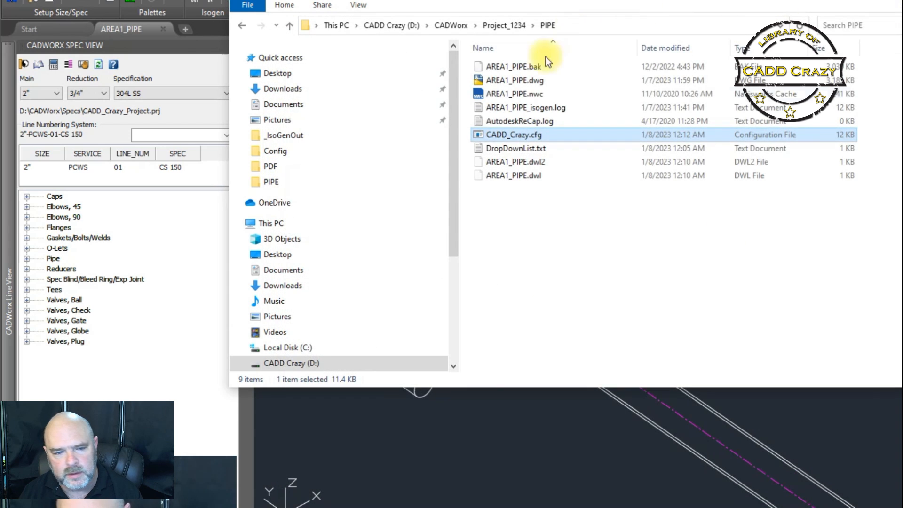
{"action": "mouse_move", "coordinate": [536, 216]}
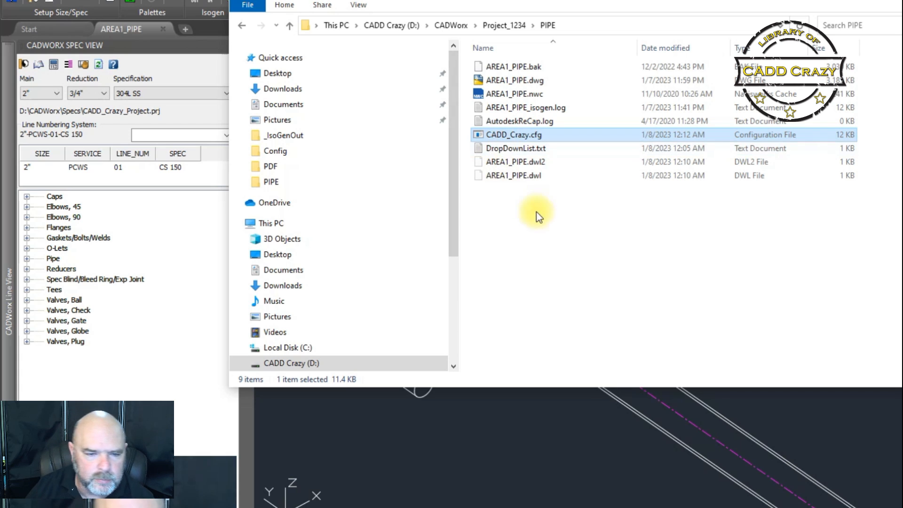
{"action": "mouse_move", "coordinate": [515, 148]}
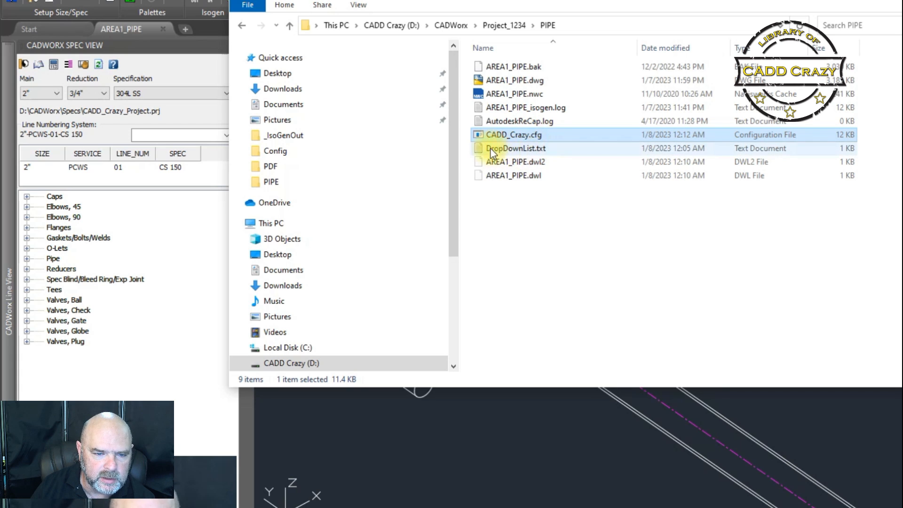
{"action": "mouse_move", "coordinate": [515, 148]}
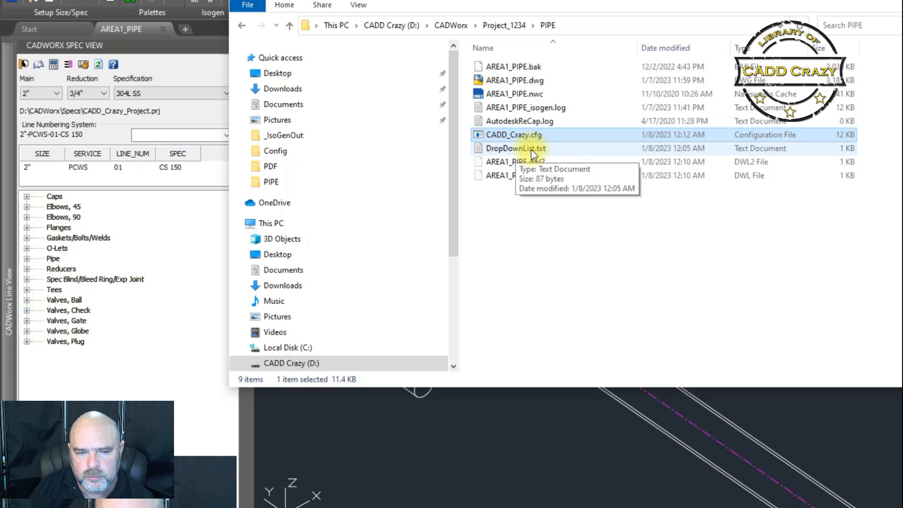
Open DropDownList.txt, add the trailing semicolon to the PID_ line, and save it
{"action": "left_click", "coordinate": [513, 148]}
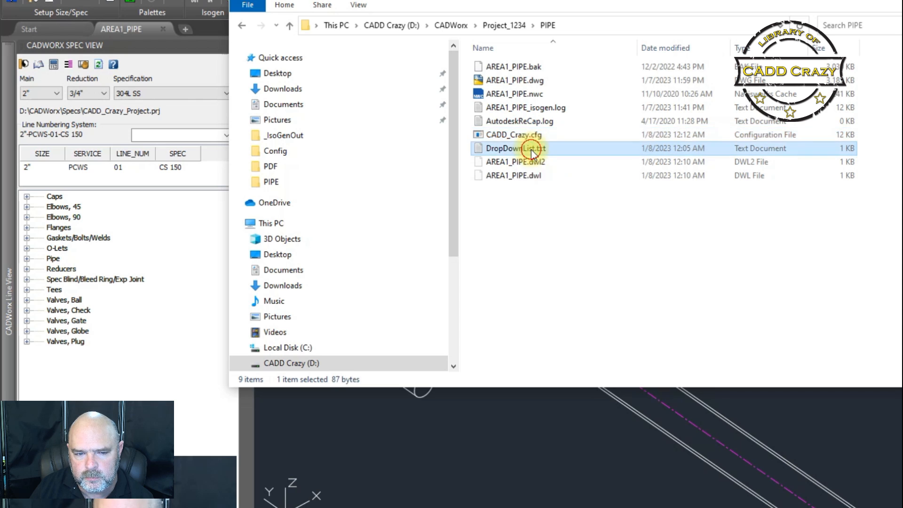
{"action": "double_click", "coordinate": [514, 148]}
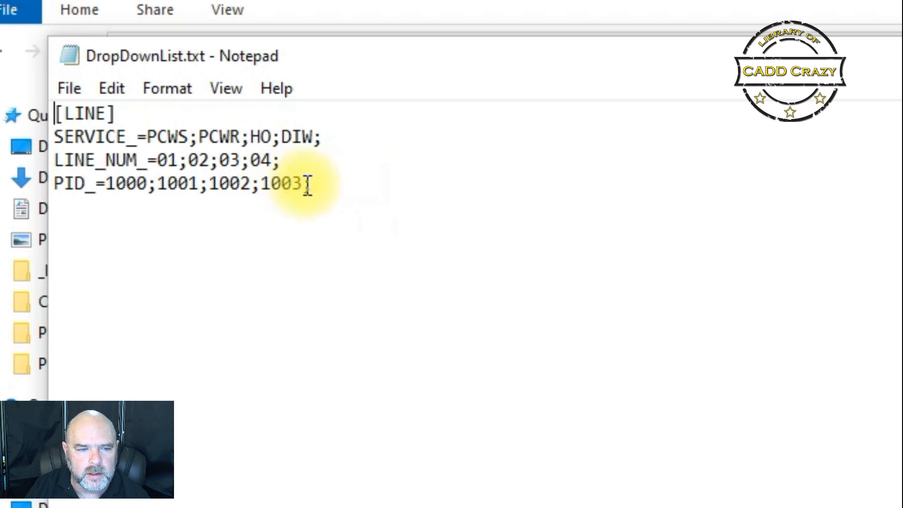
{"action": "type", "text": ";"}
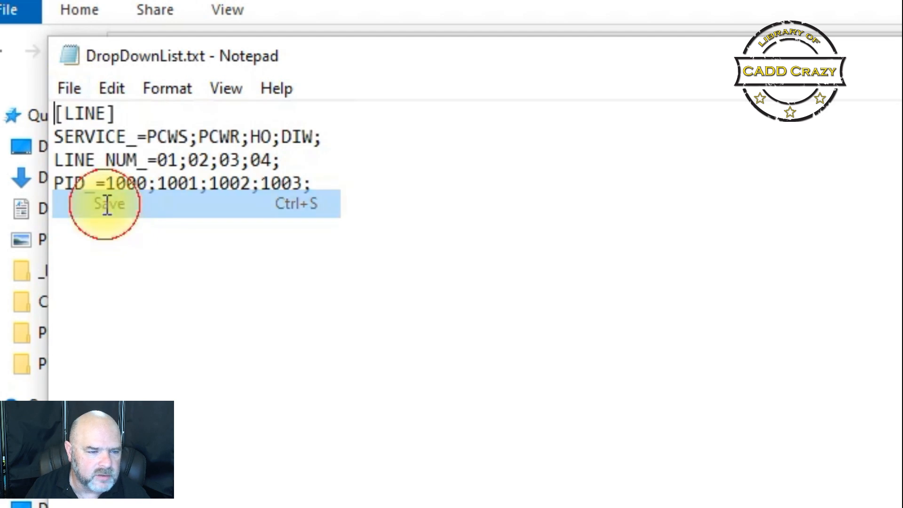
{"action": "left_click", "coordinate": [106, 203]}
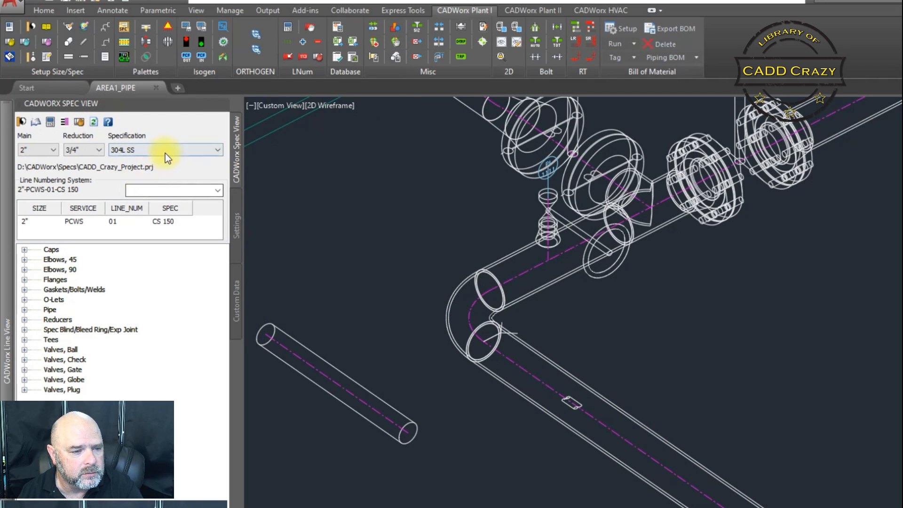
Load CADD_Crazy.cfg from Setup, then apply the settings and close
{"action": "left_click", "coordinate": [621, 29]}
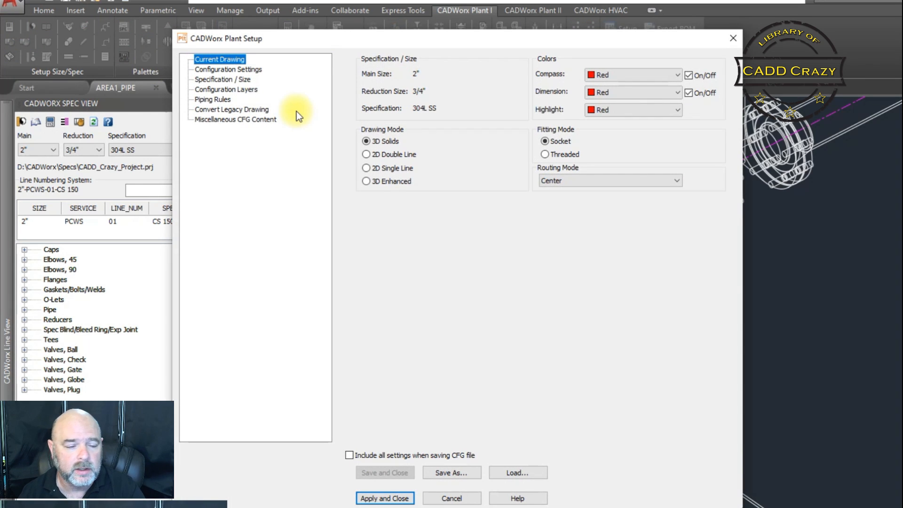
{"action": "mouse_move", "coordinate": [8, 31]}
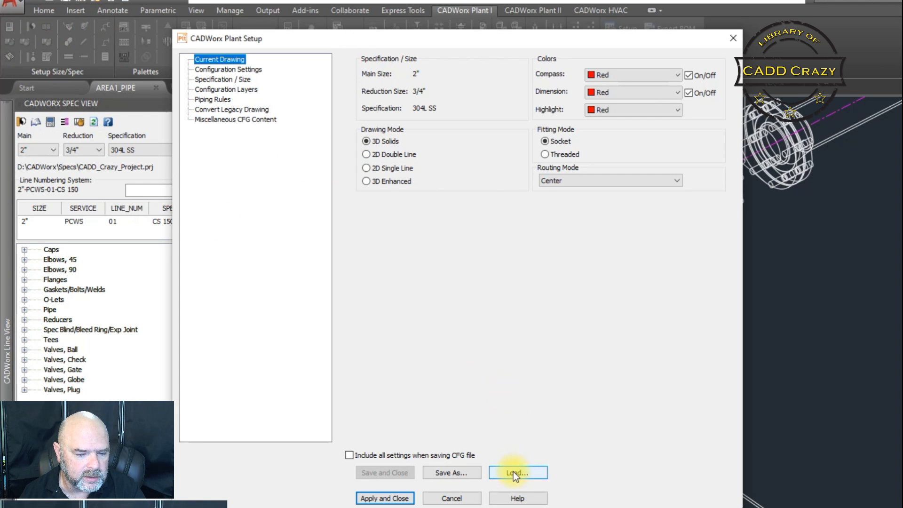
{"action": "left_click", "coordinate": [516, 473]}
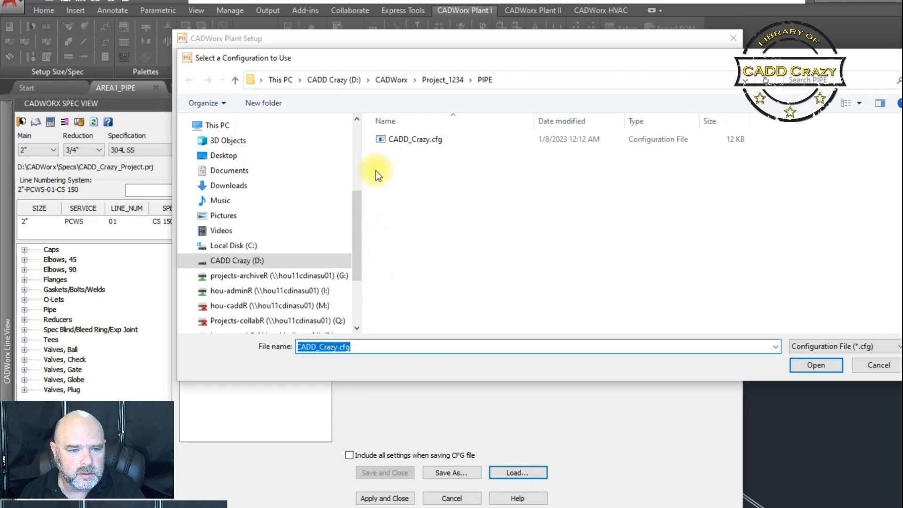
{"action": "left_click", "coordinate": [414, 139]}
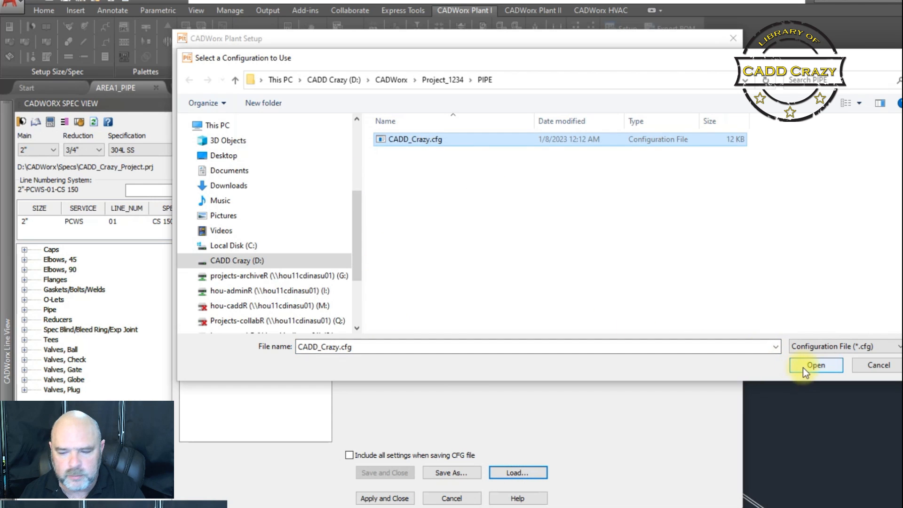
{"action": "left_click", "coordinate": [816, 365]}
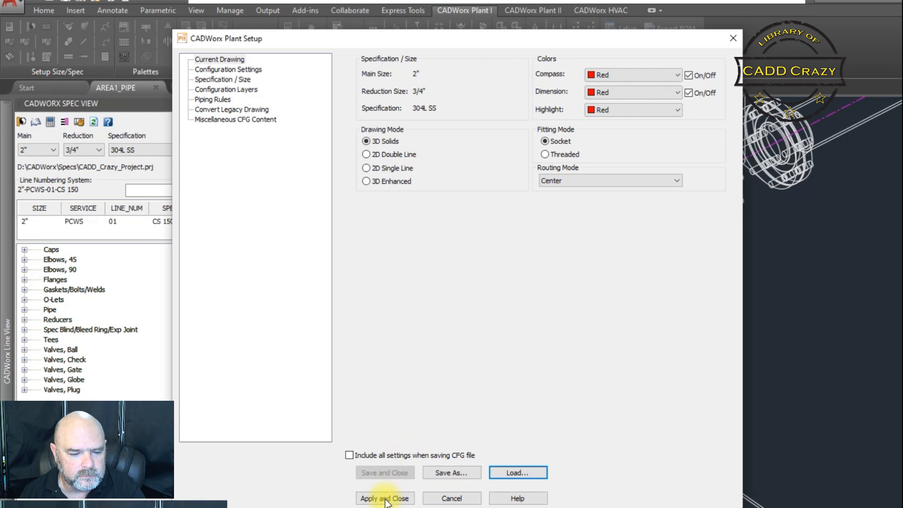
{"action": "left_click", "coordinate": [385, 498]}
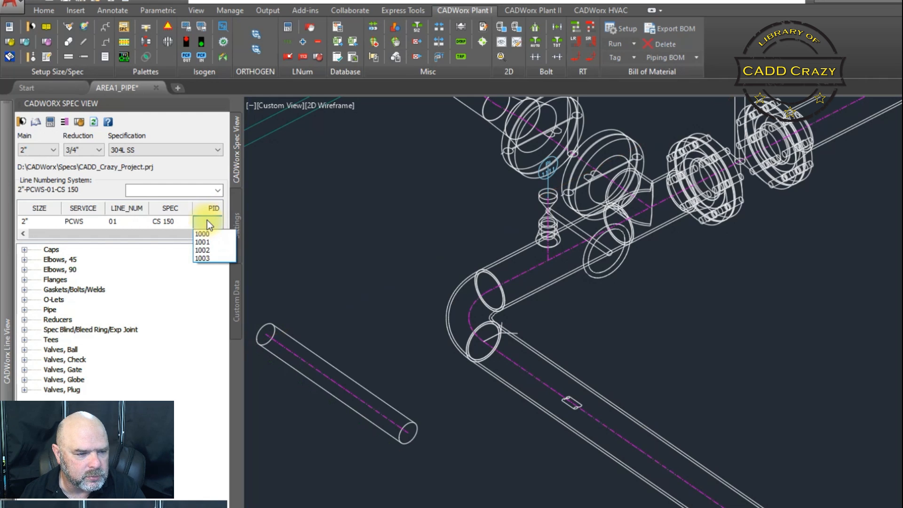
{"action": "mouse_move", "coordinate": [212, 251]}
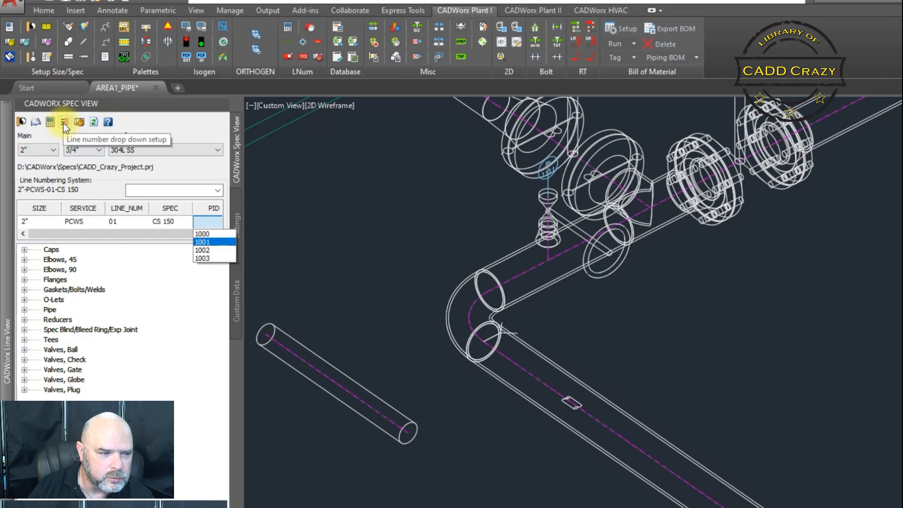
Open the line number dropdown setup and view the PID category's values 1000–1003
{"action": "left_click", "coordinate": [64, 121]}
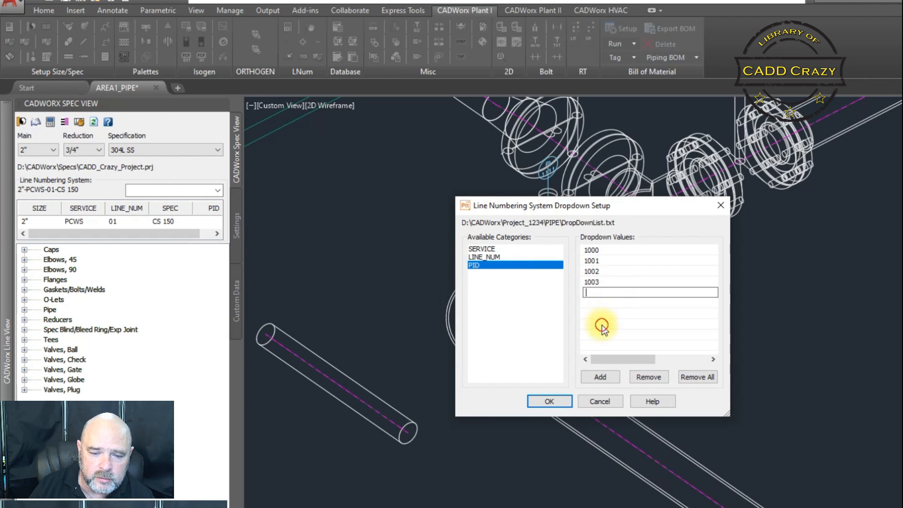
{"action": "double_click", "coordinate": [591, 260]}
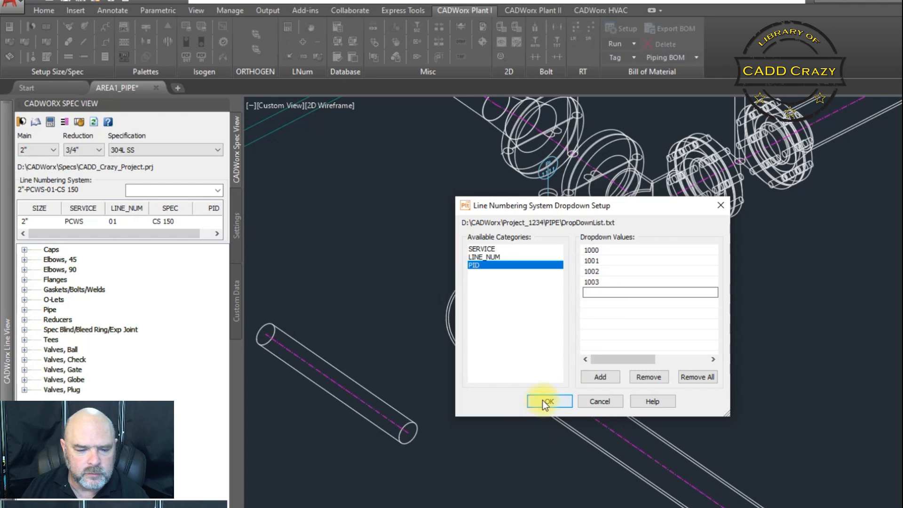
Place a second 2" pipe and confirm its line number shows 2"-PCWS-01-CS 150-1001 with PID
{"action": "left_click", "coordinate": [547, 401]}
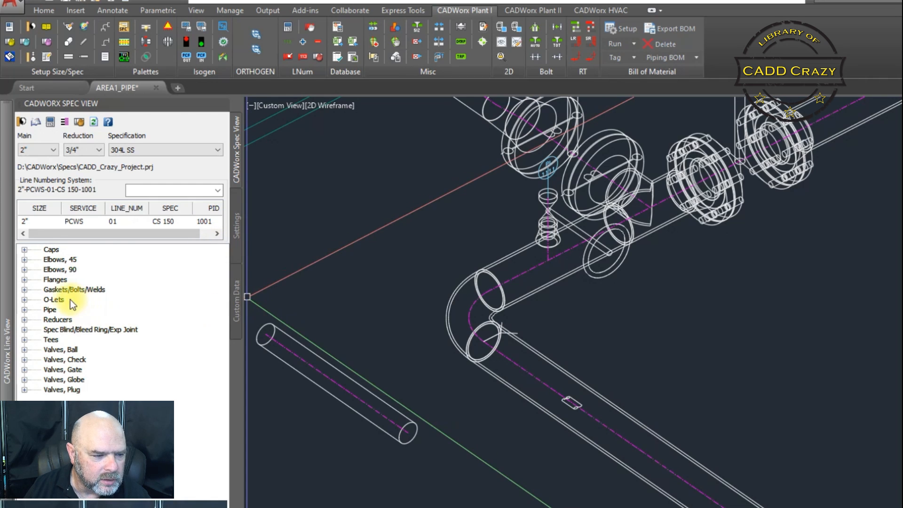
{"action": "left_click", "coordinate": [25, 300]}
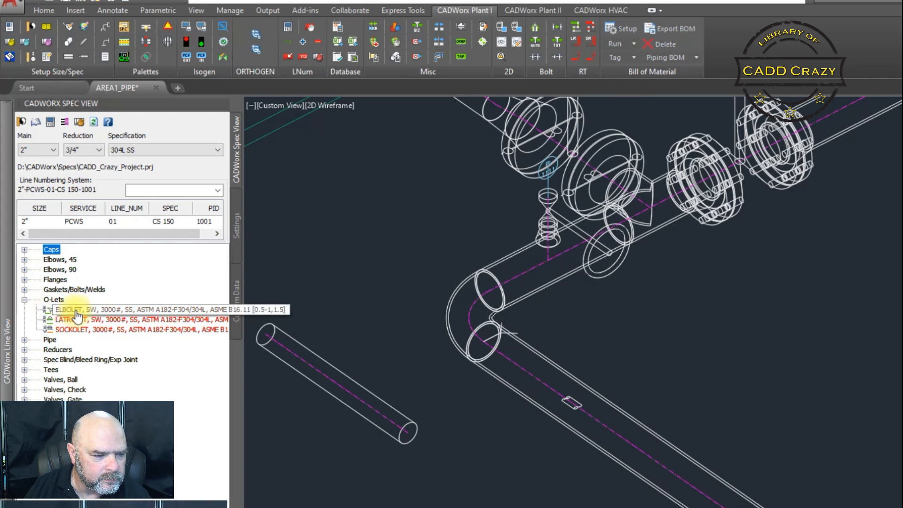
{"action": "left_click", "coordinate": [24, 309]}
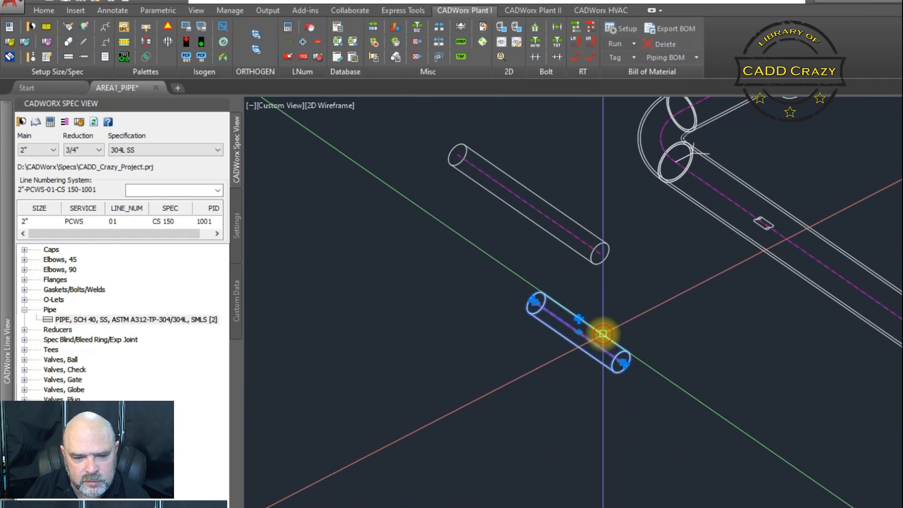
{"action": "double_click", "coordinate": [602, 334]}
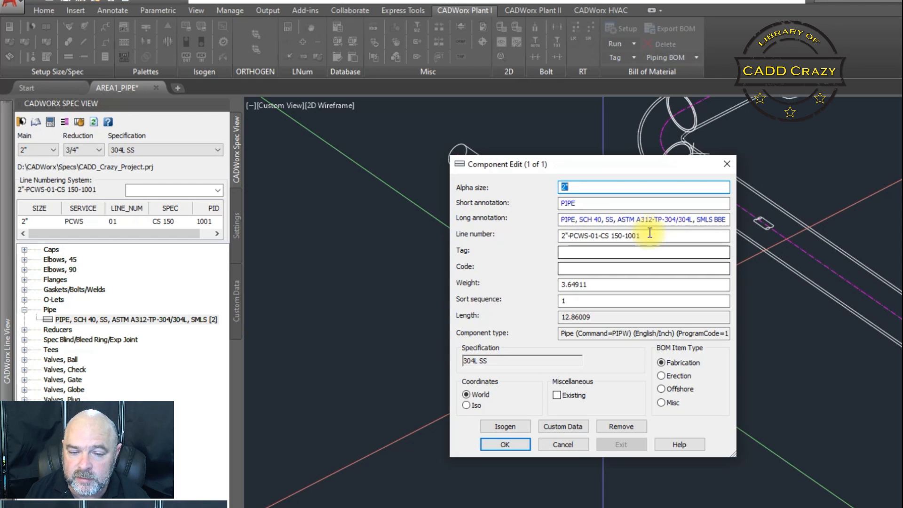
{"action": "mouse_move", "coordinate": [504, 444]}
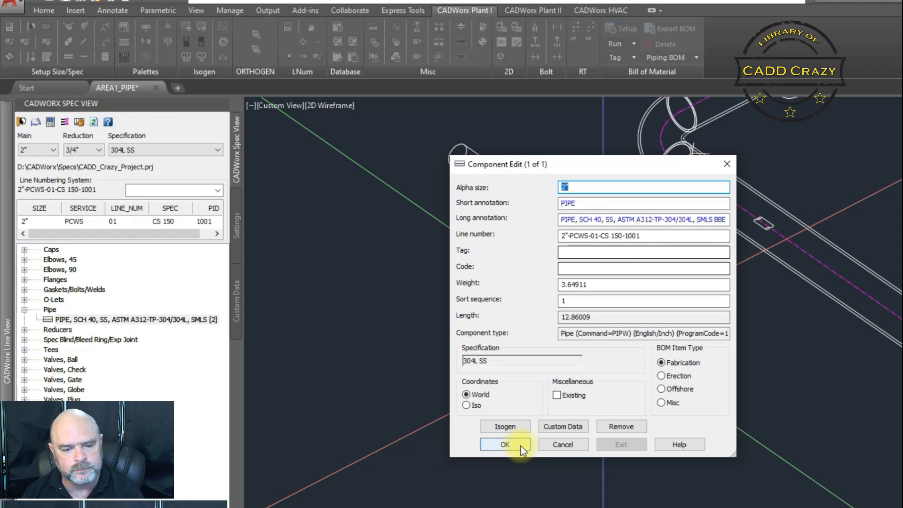
{"action": "left_click", "coordinate": [504, 444]}
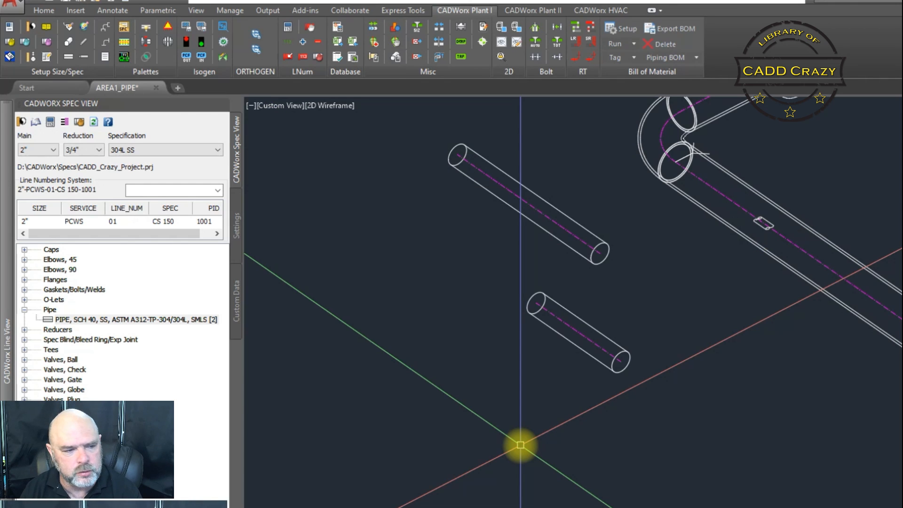